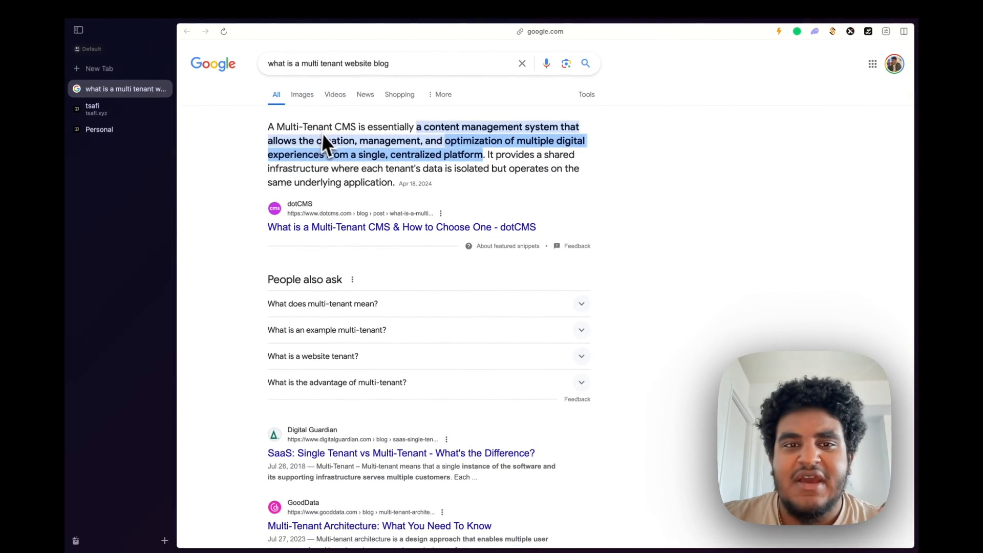
pyautogui.moveTo(418, 146)
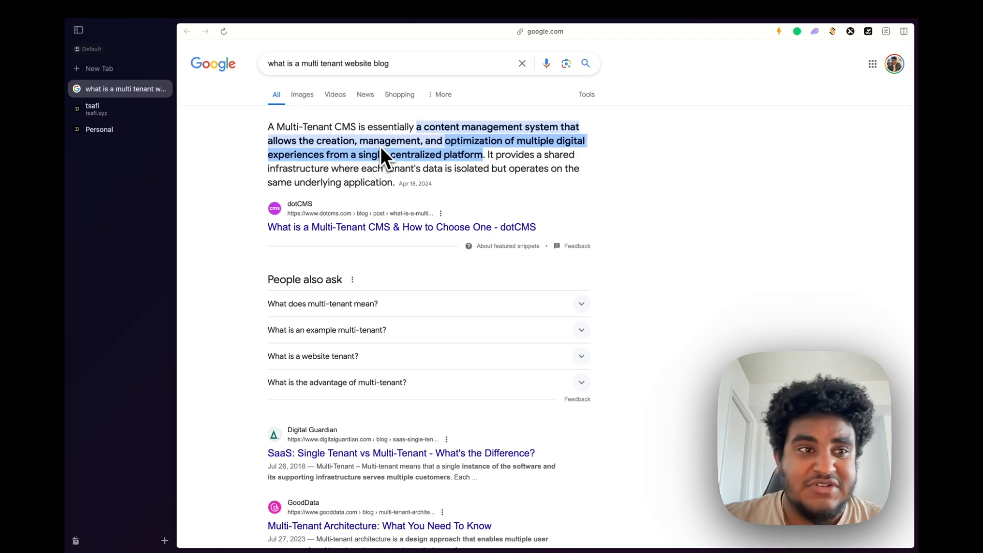
# - Leave the multi-tenant CMS search results for the tsafi blog CMS homepage tab
pyautogui.click(120, 109)
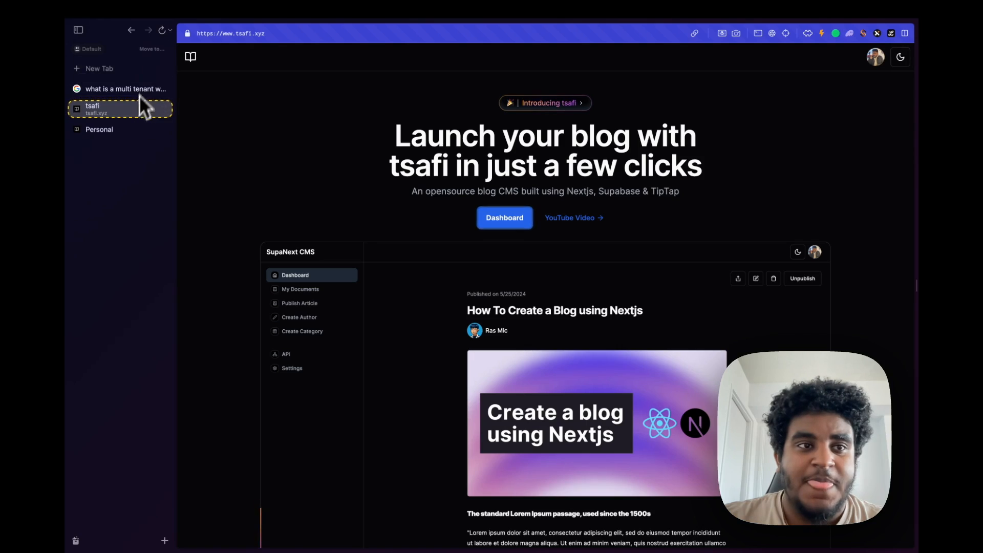
# - Open the CMS dashboard and its Site(s) page listing the Politics and cheese sites
pyautogui.click(78, 29)
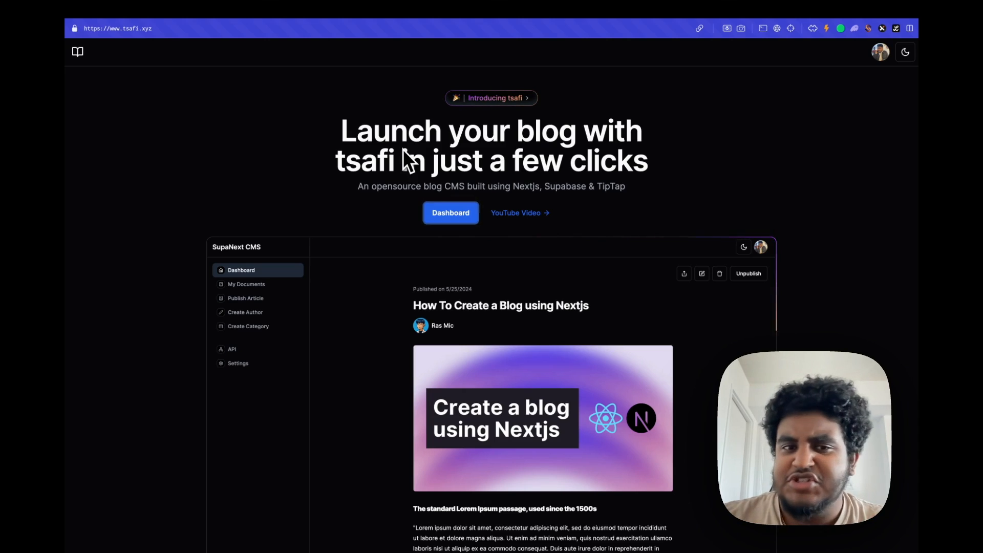
pyautogui.click(450, 213)
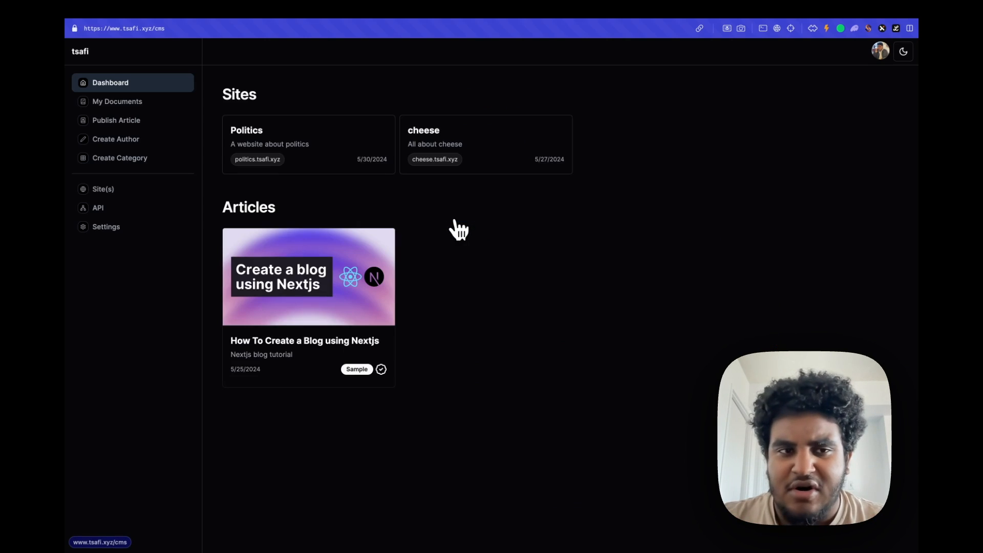
pyautogui.moveTo(421, 224)
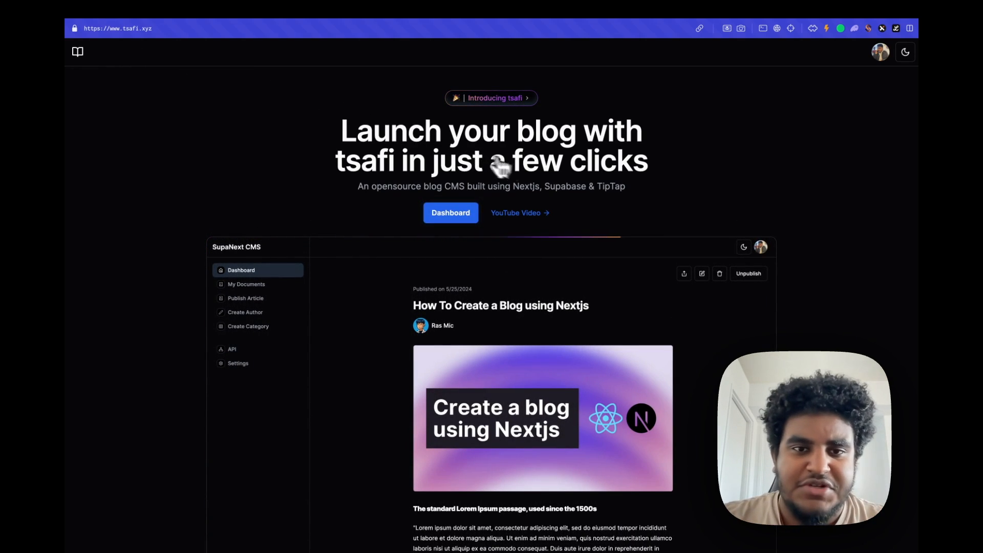
pyautogui.click(451, 213)
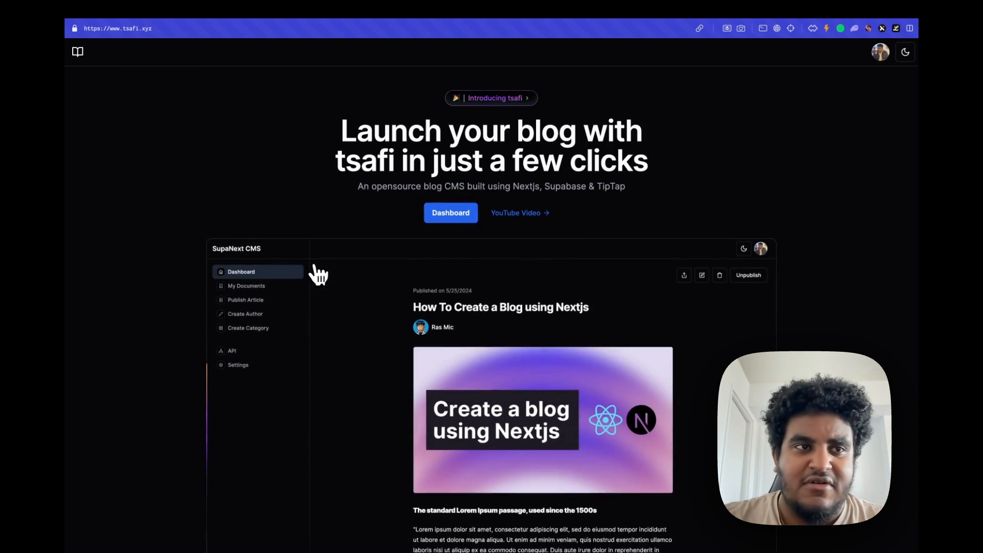
pyautogui.click(450, 213)
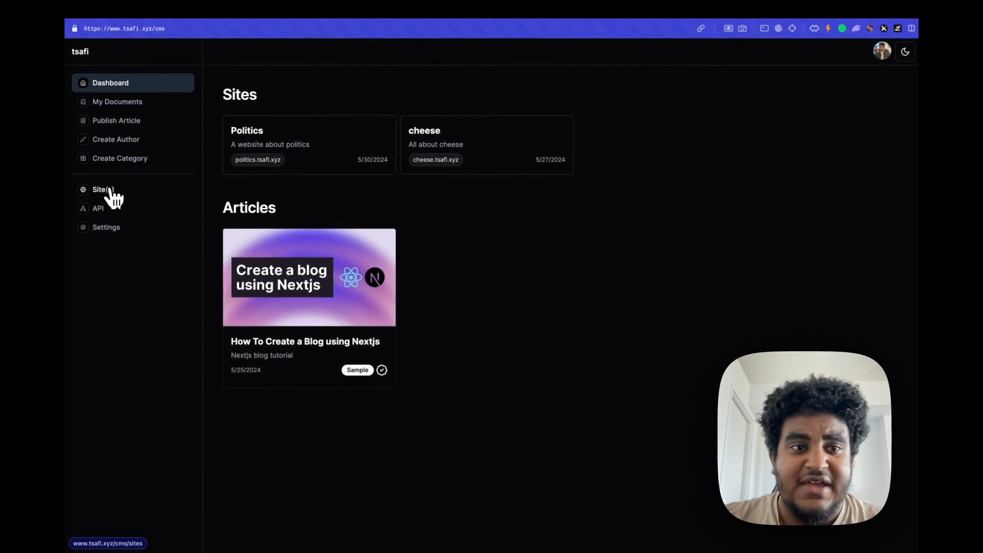
pyautogui.click(102, 190)
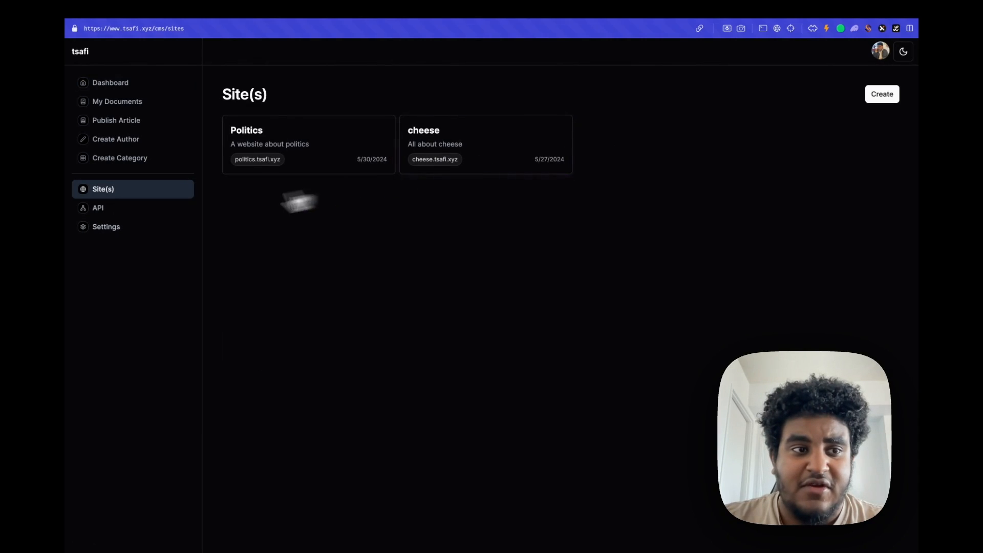
pyautogui.moveTo(496, 166)
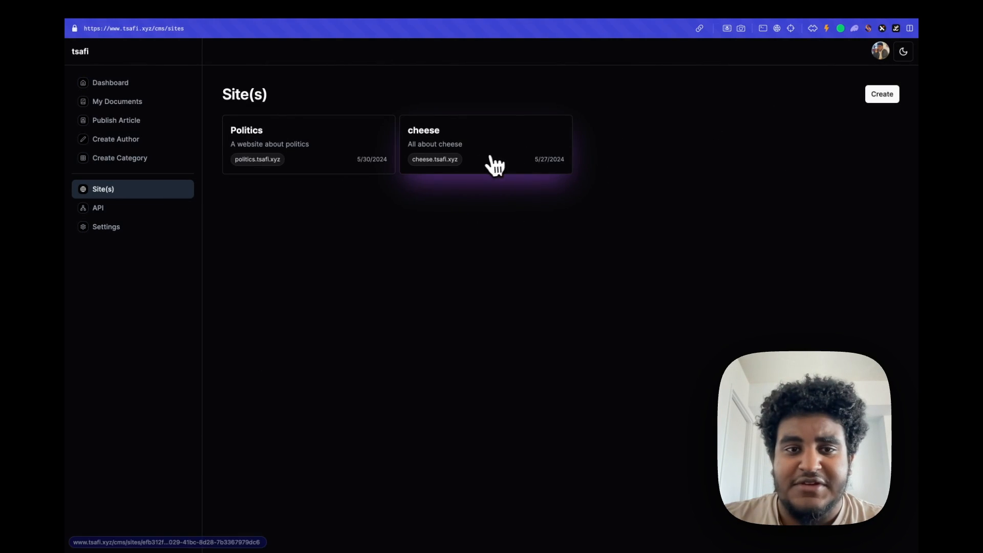
pyautogui.moveTo(872, 114)
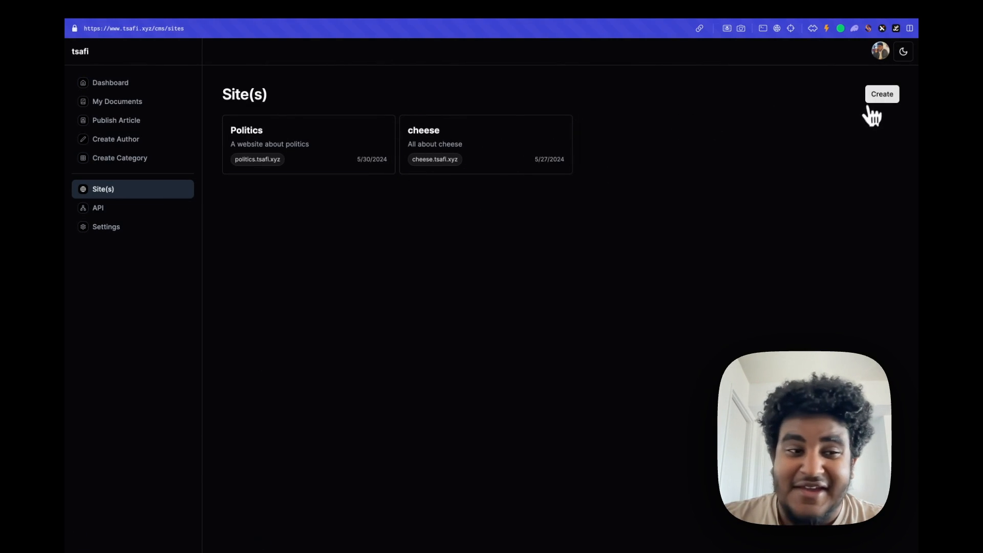
# - Create site 'youtube' with subdomain youtube and a 'please like and comment, thank you' description
pyautogui.click(882, 94)
pyautogui.write('youtube')
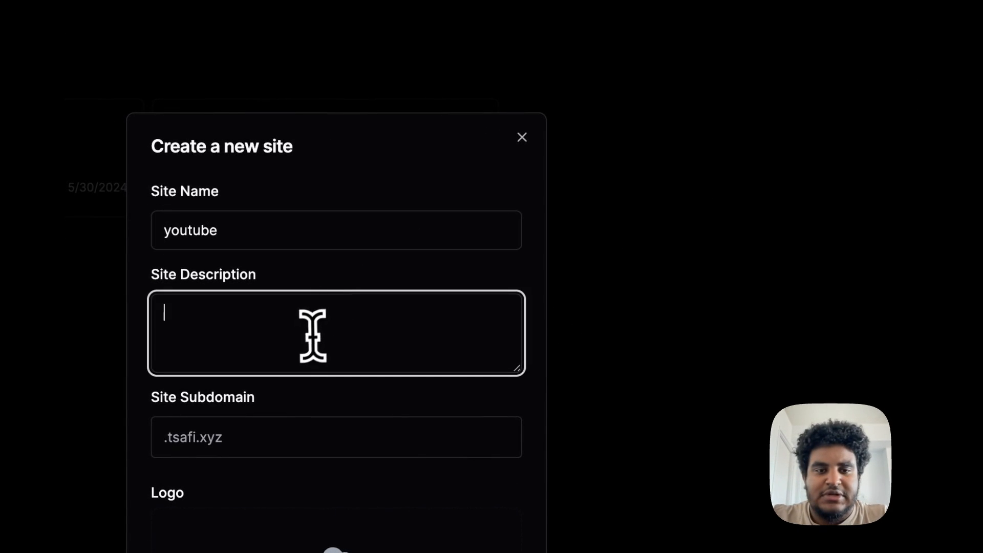
pyautogui.write('please subscribe a')
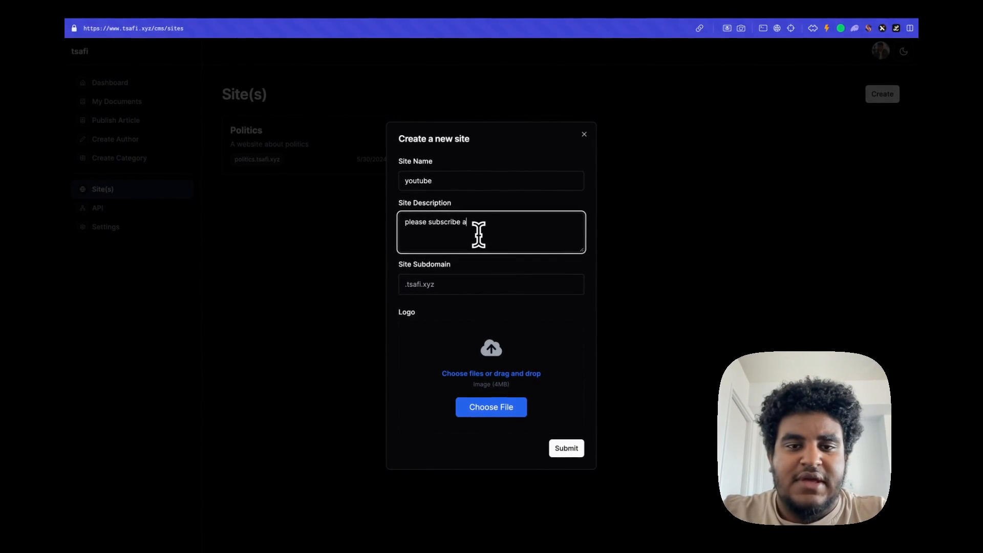
pyautogui.write('nd like and commen')
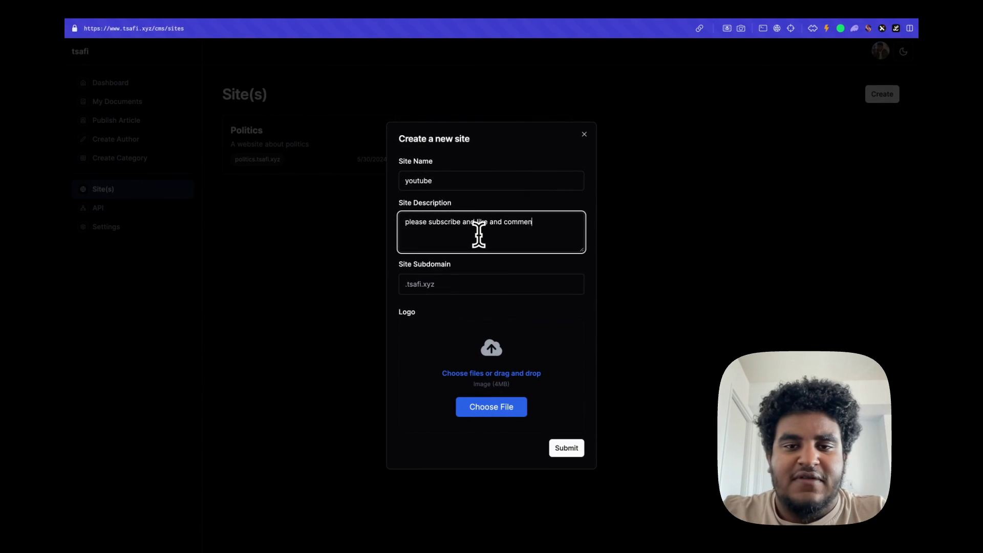
pyautogui.write('t. thank you')
pyautogui.click(491, 284)
pyautogui.write('youtube')
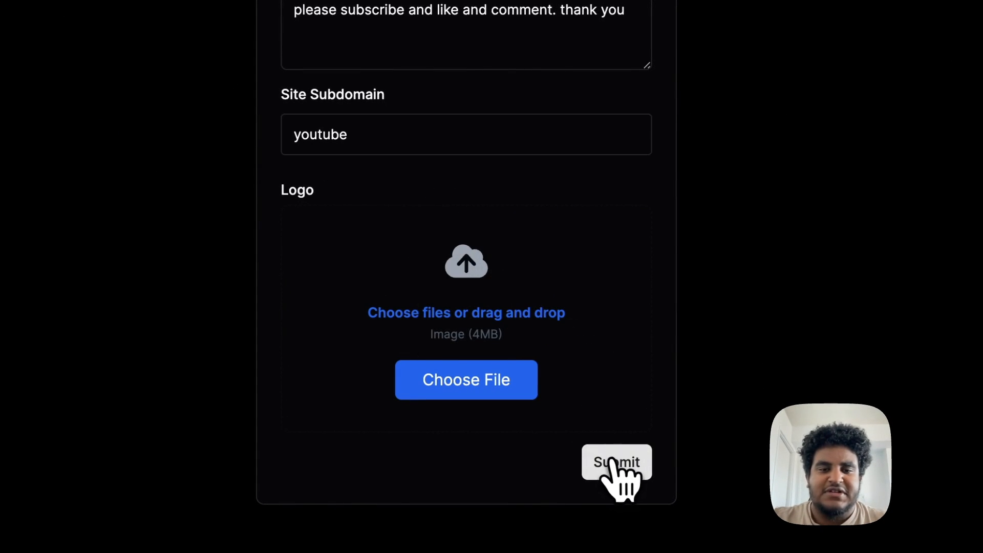
pyautogui.click(616, 462)
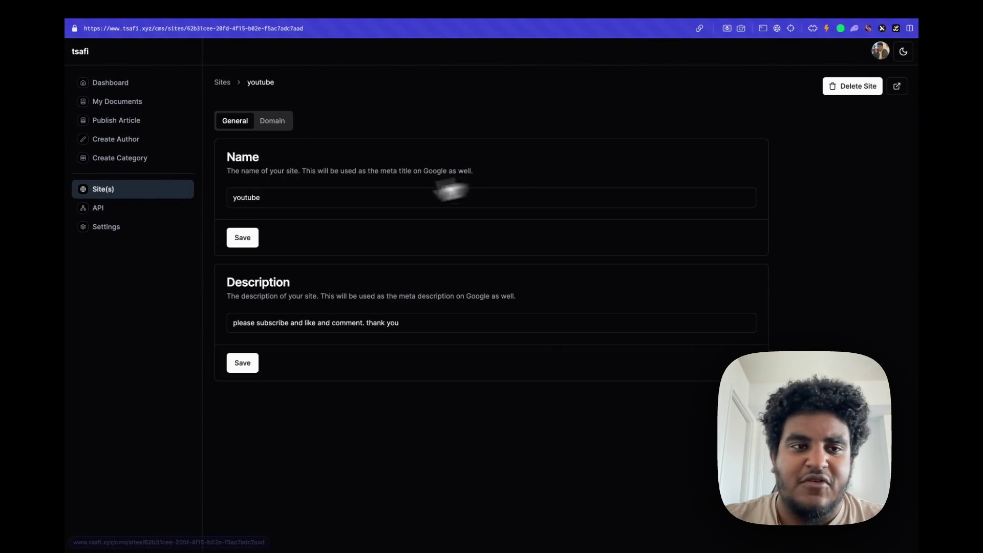
pyautogui.click(272, 121)
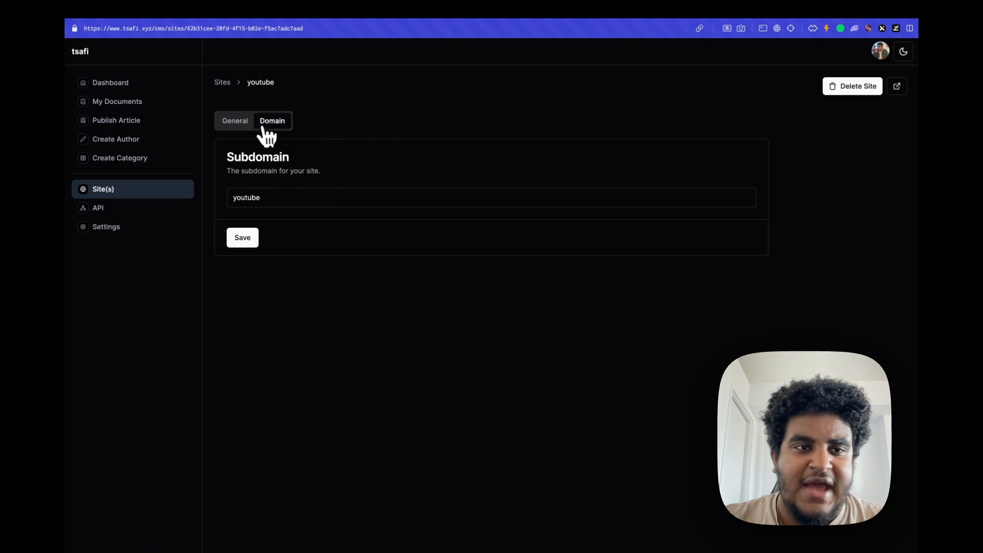
pyautogui.click(234, 121)
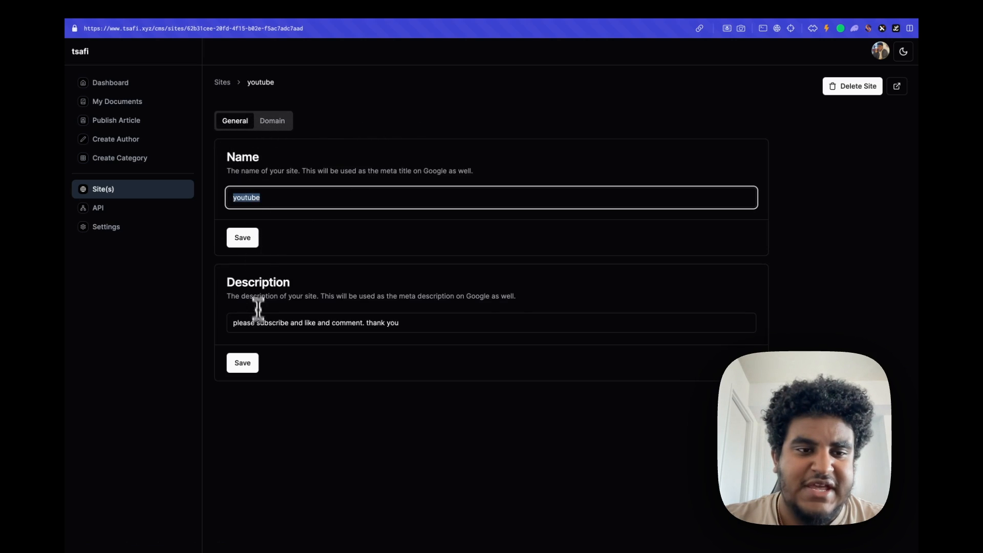
pyautogui.click(272, 120)
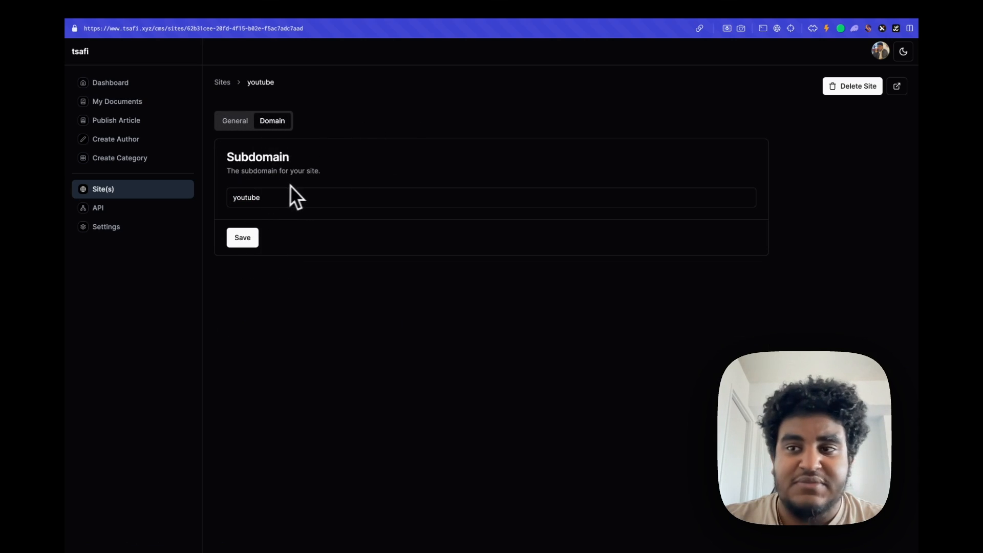
pyautogui.click(234, 121)
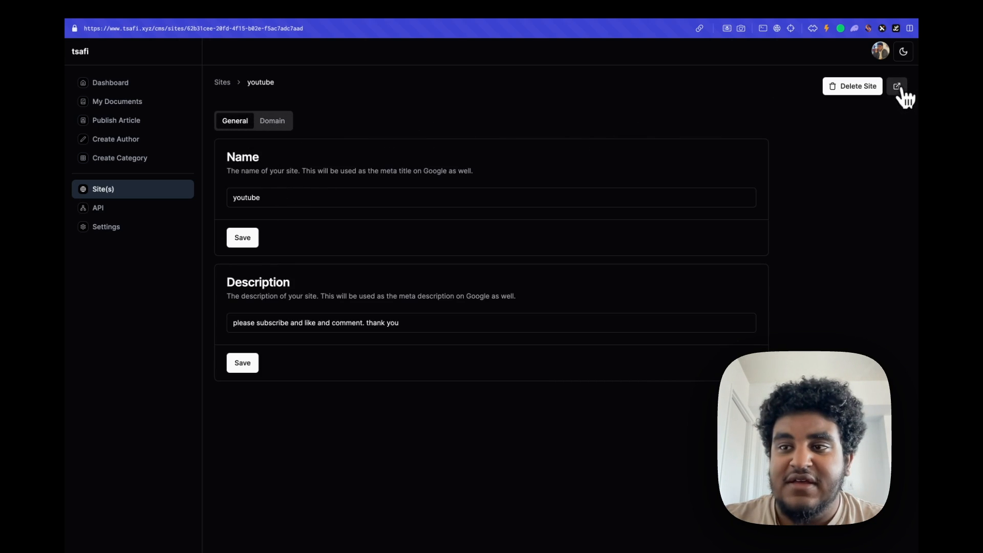
# - View youtube.tsafi.xyz live, comparing it with the Personal blog and tsafi, ending on the dashboard
pyautogui.click(900, 85)
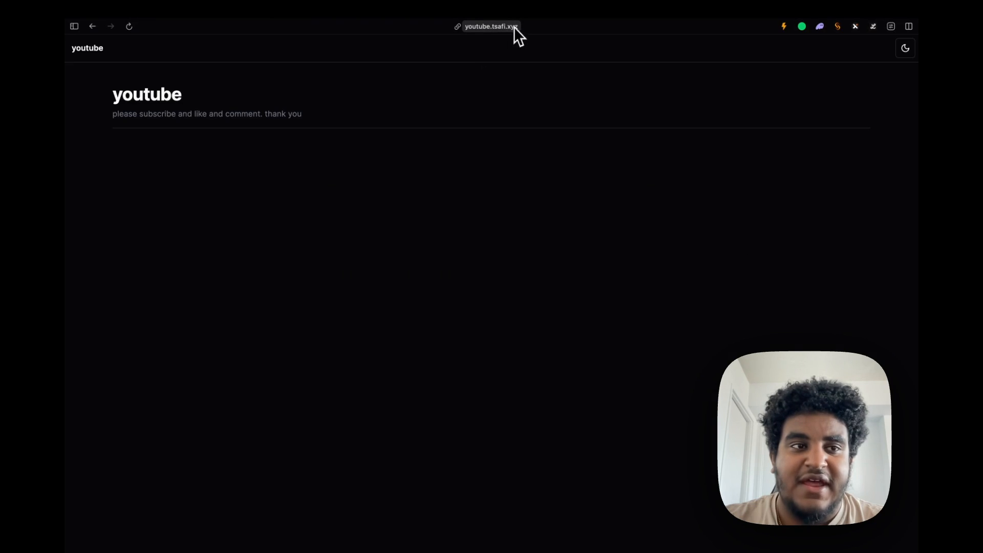
pyautogui.click(78, 28)
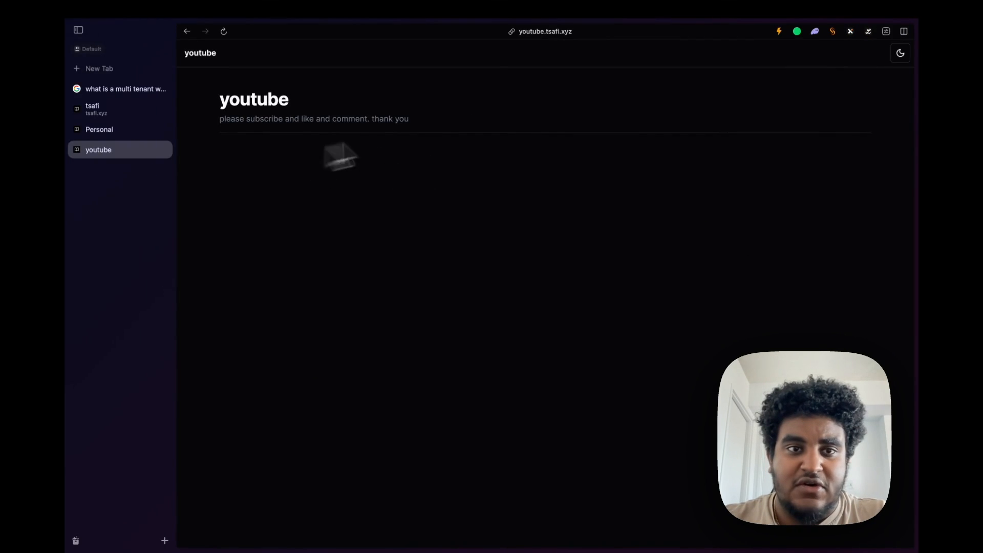
pyautogui.click(99, 129)
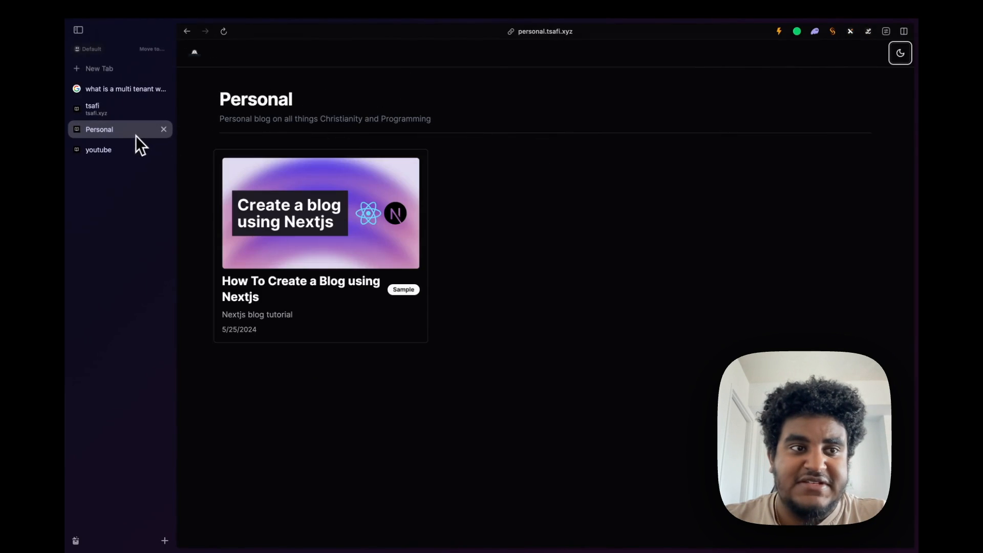
pyautogui.click(97, 108)
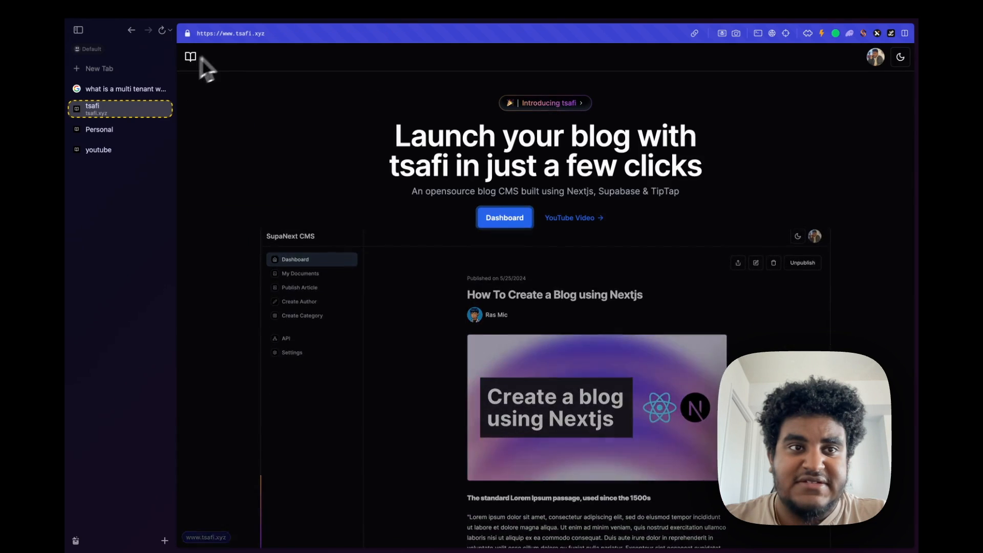
pyautogui.click(98, 149)
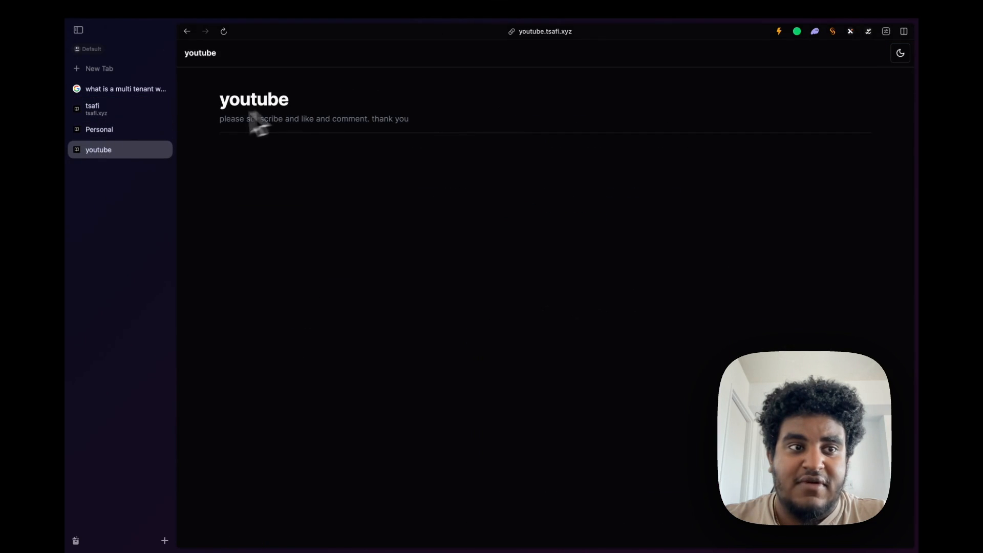
pyautogui.click(102, 109)
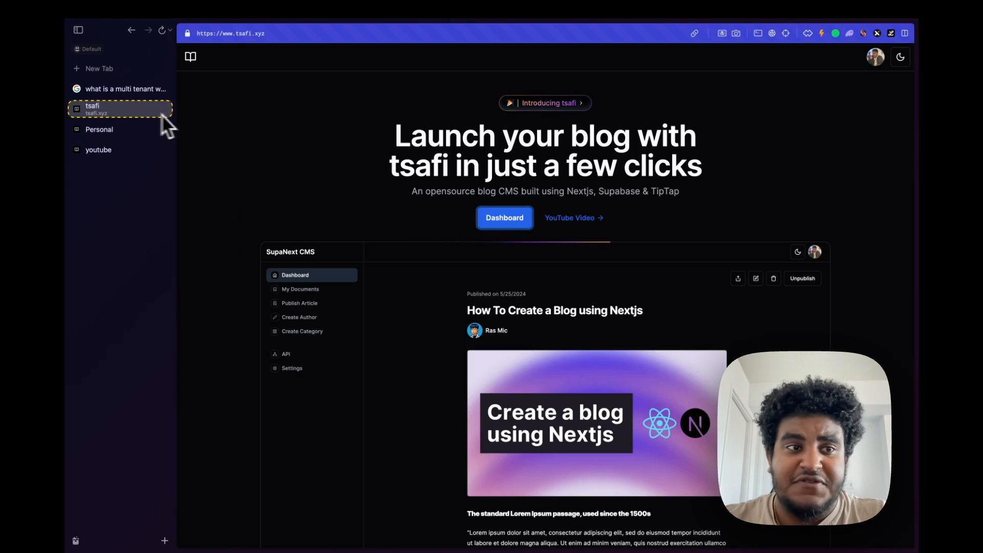
pyautogui.click(98, 149)
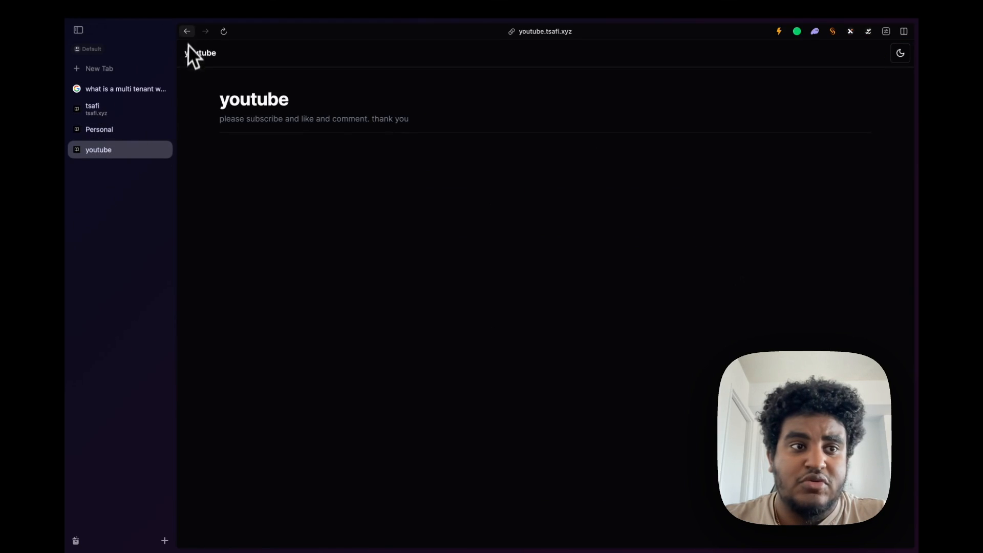
pyautogui.click(108, 109)
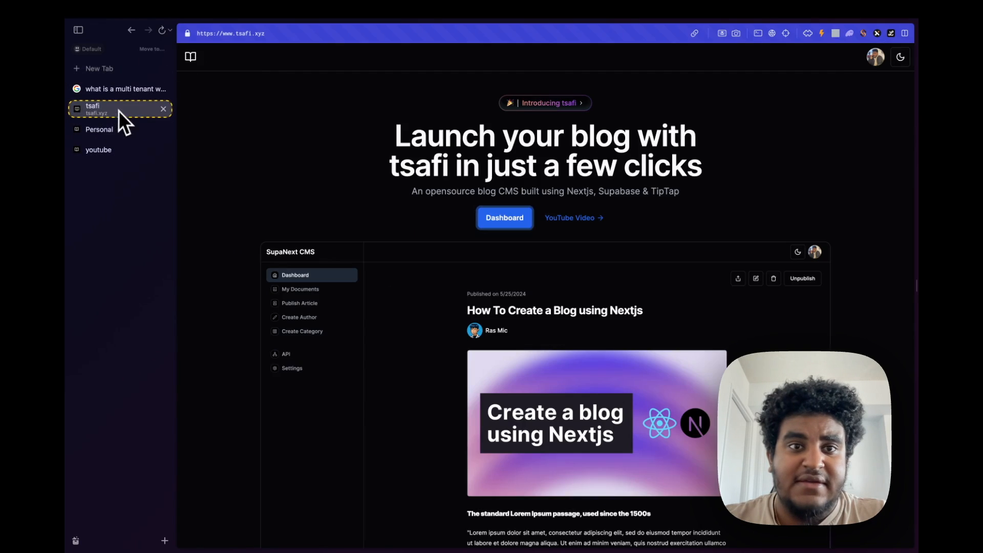
pyautogui.click(504, 217)
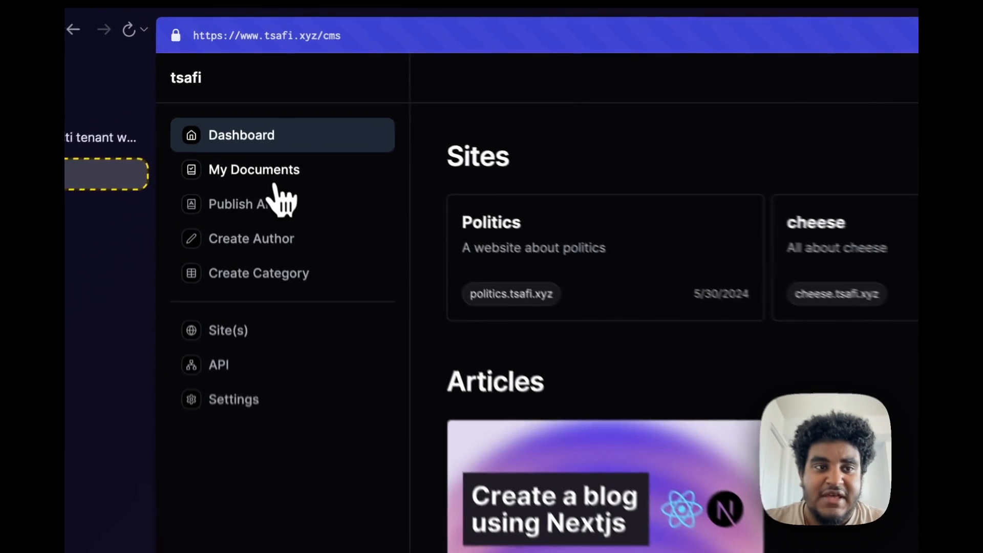
# - Look at the API routes page and the empty youtube site, then return to My Documents
pyautogui.click(254, 170)
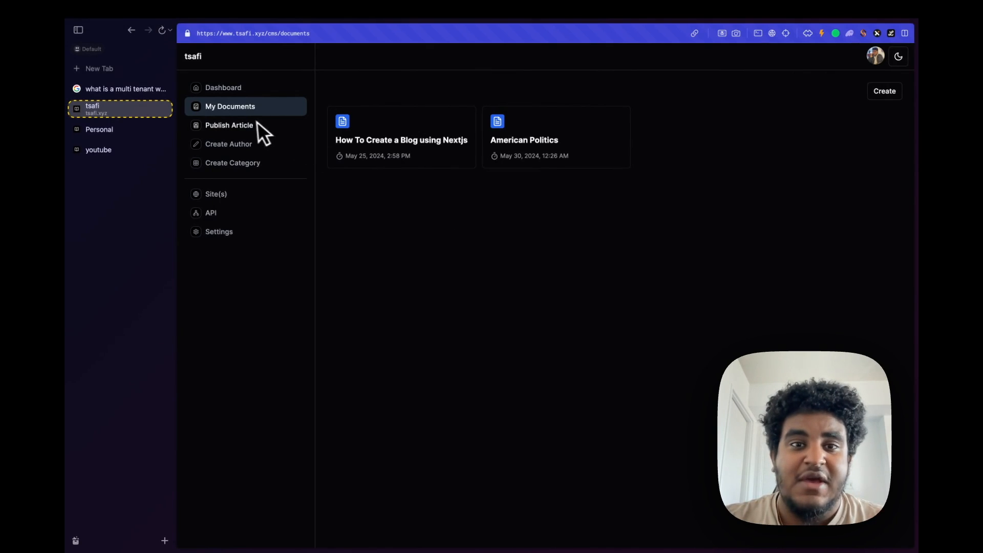
pyautogui.click(211, 212)
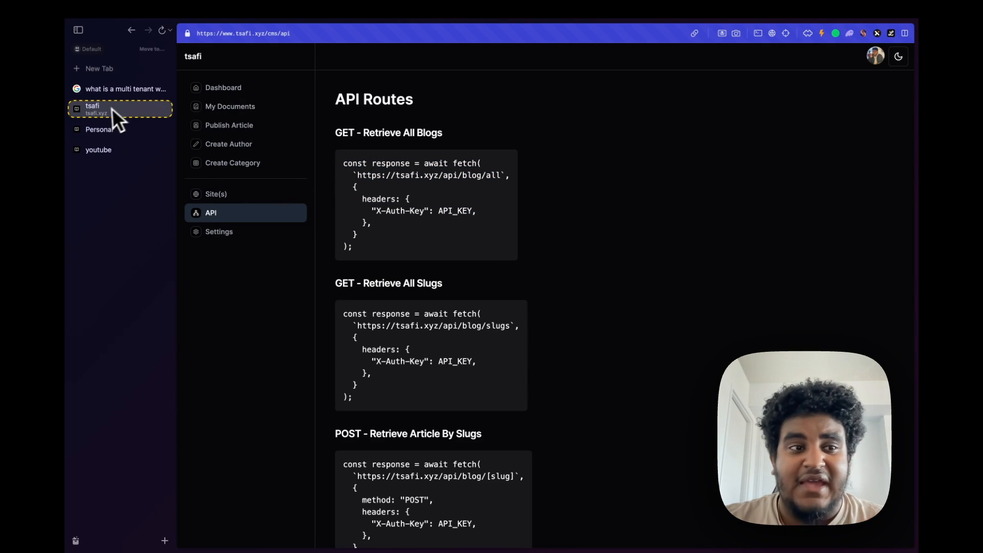
pyautogui.moveTo(125, 118)
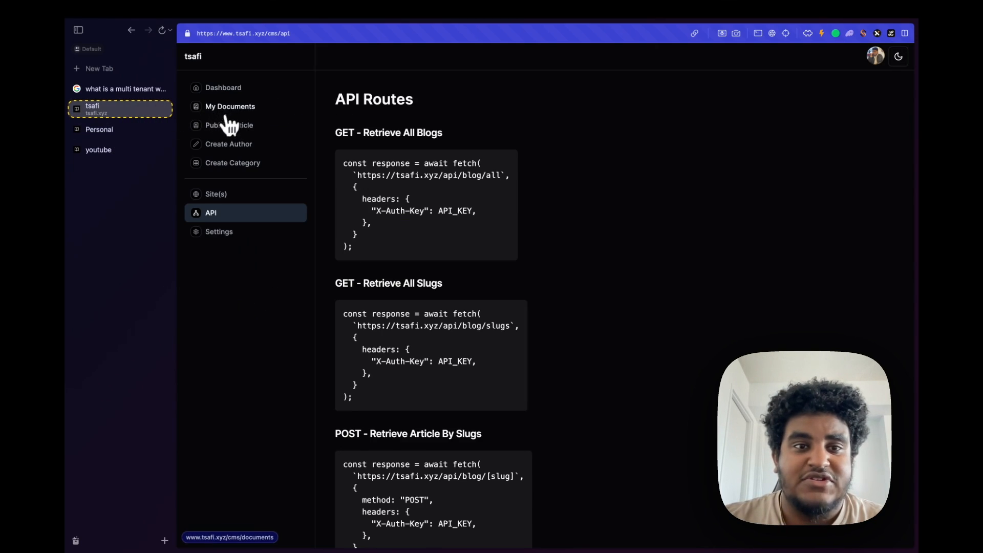
pyautogui.click(98, 150)
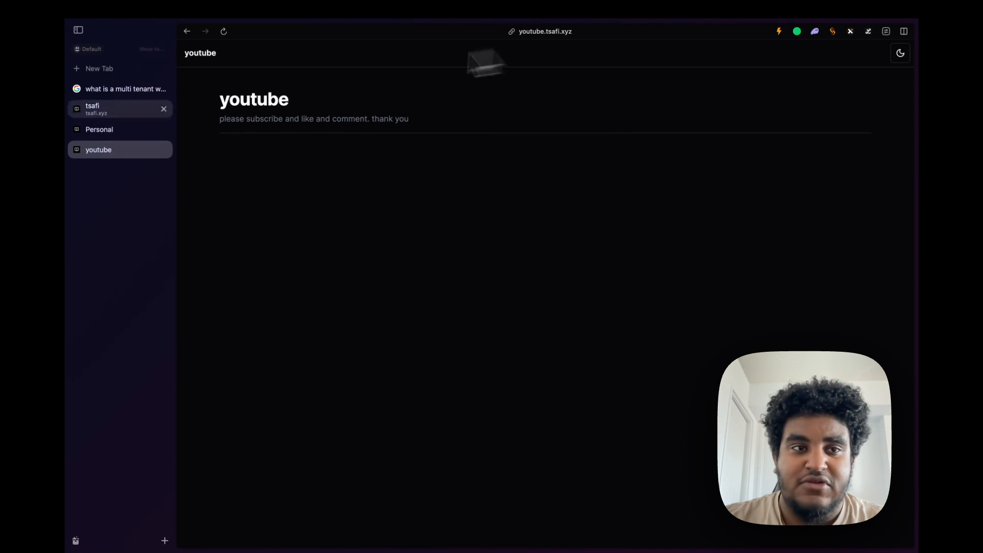
pyautogui.click(108, 109)
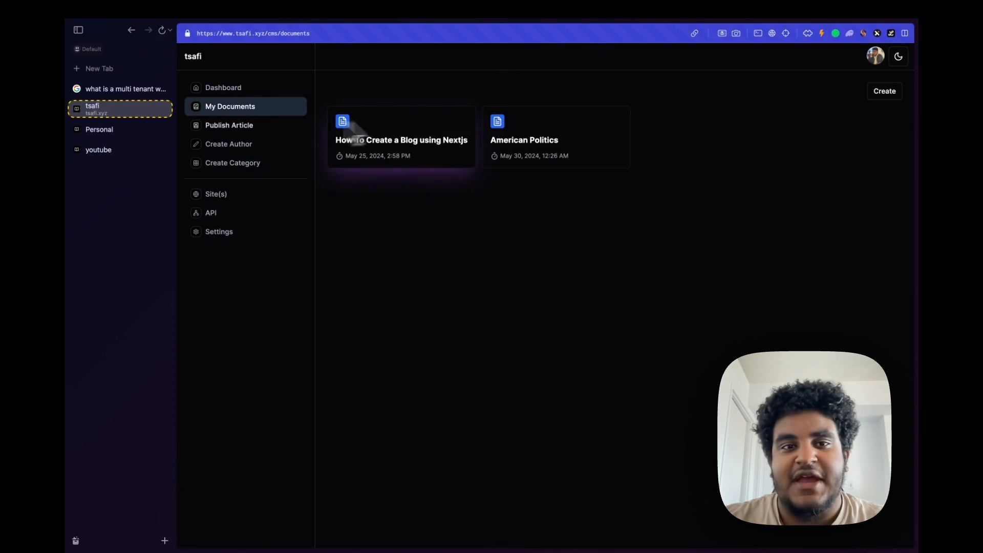
# - Create and save a new document named 'YouTube Doc'
pyautogui.click(884, 90)
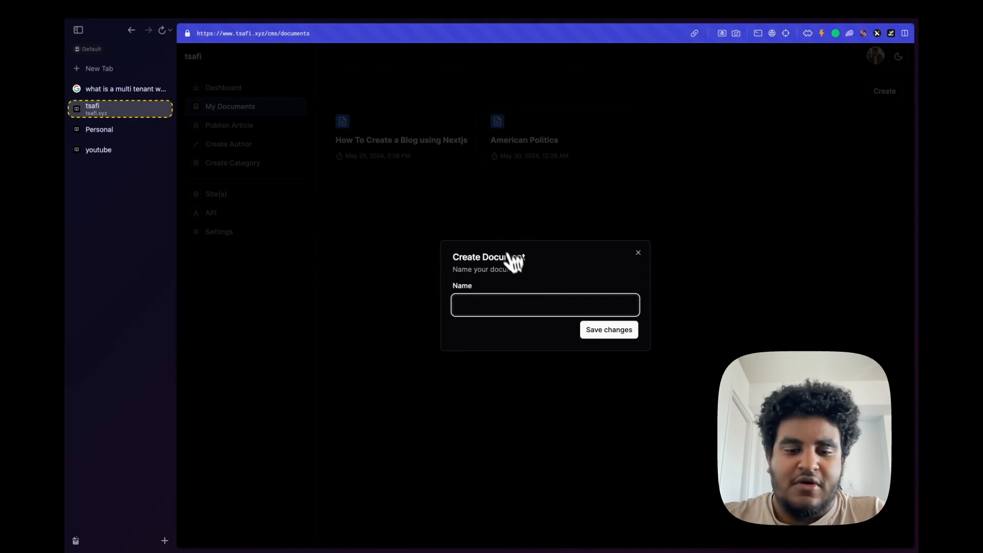
pyautogui.write('YouTube D')
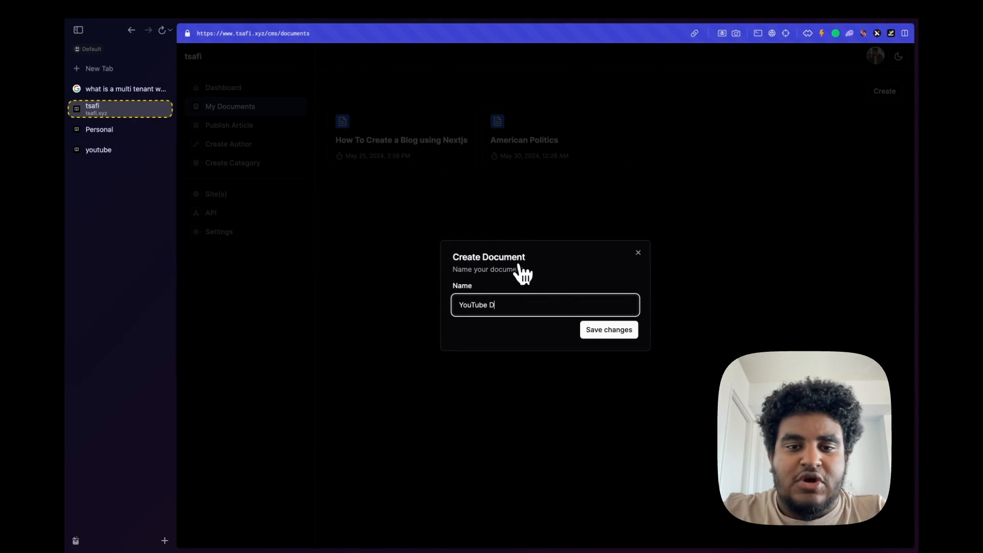
pyautogui.write('oc')
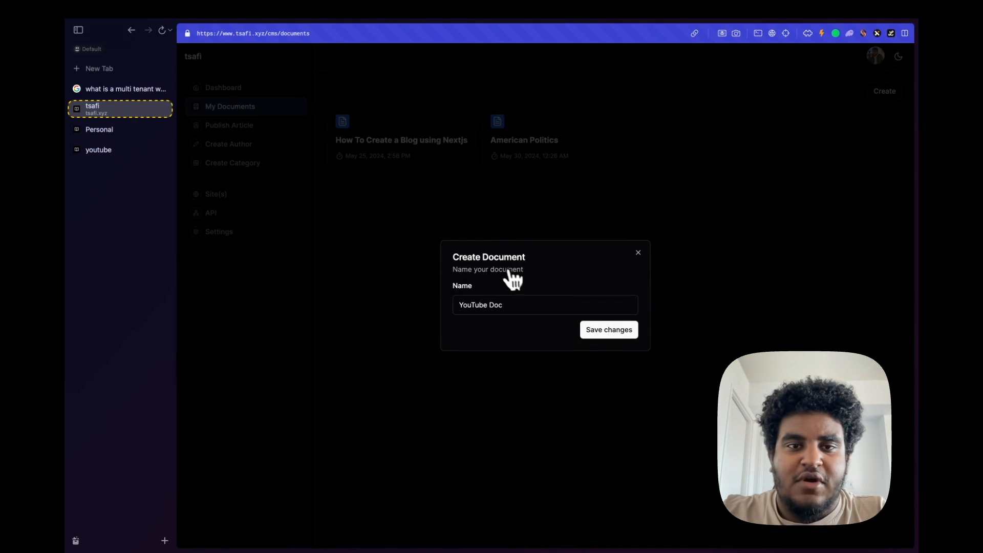
pyautogui.click(608, 329)
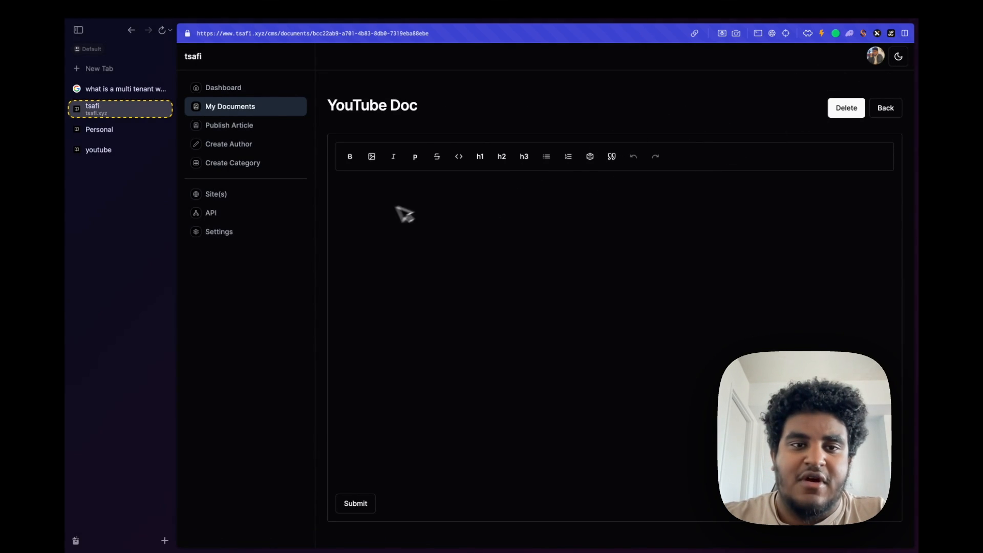
# - Paste the paragraph about showing loaders in a modal into YouTube Doc, then bring up Publish Article
pyautogui.write("Imagine if we had technology to show a modal the moment someone clicks a button, but then like - hear me out - show loaders inside the modal as it's fetching any additional async data (or even prefetch that data before clicking on the button). I can't wait for that day.")
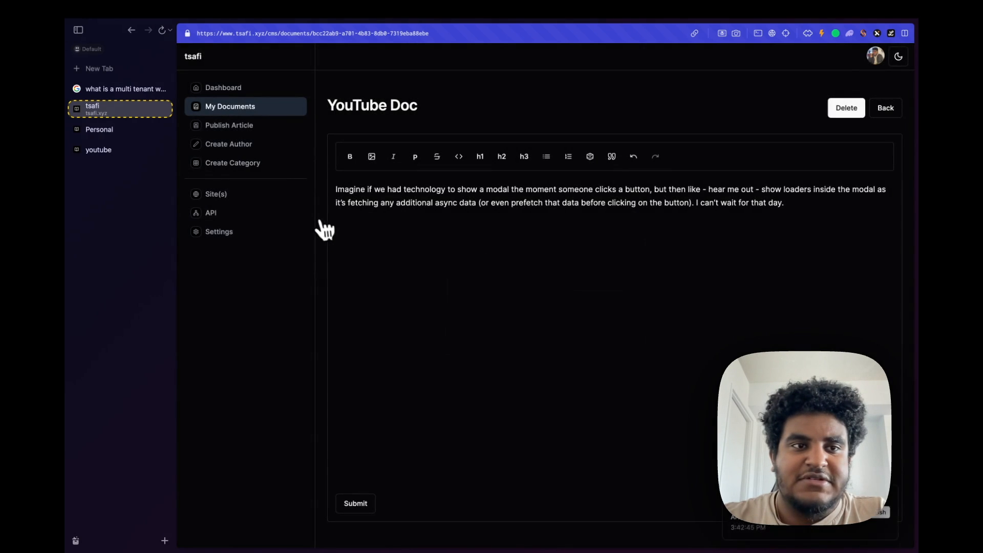
pyautogui.click(228, 125)
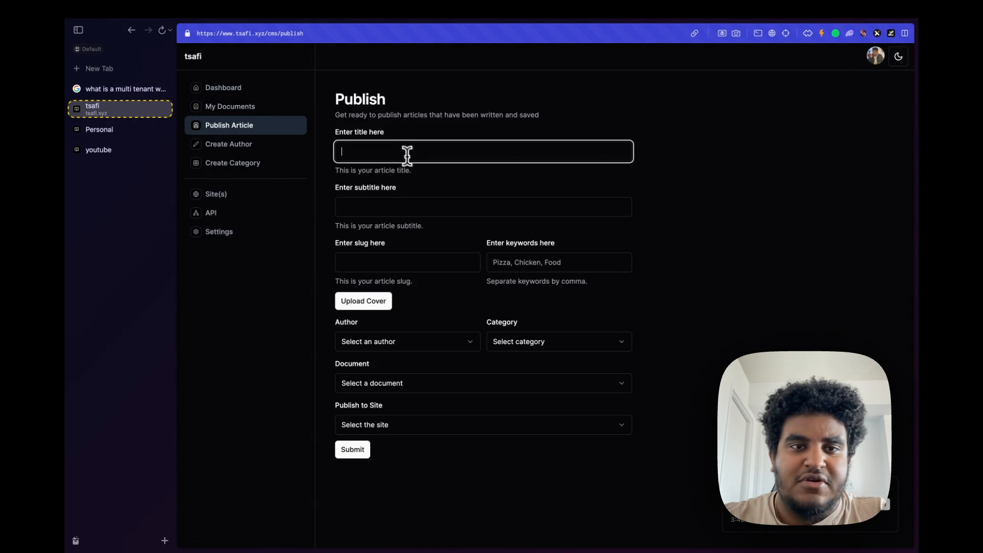
# - Enter 'YouTube', 'YouTube Doc' and keywords 'Chicken,Mike,Man of God', and upload background.png as cover
pyautogui.write('YouTube')
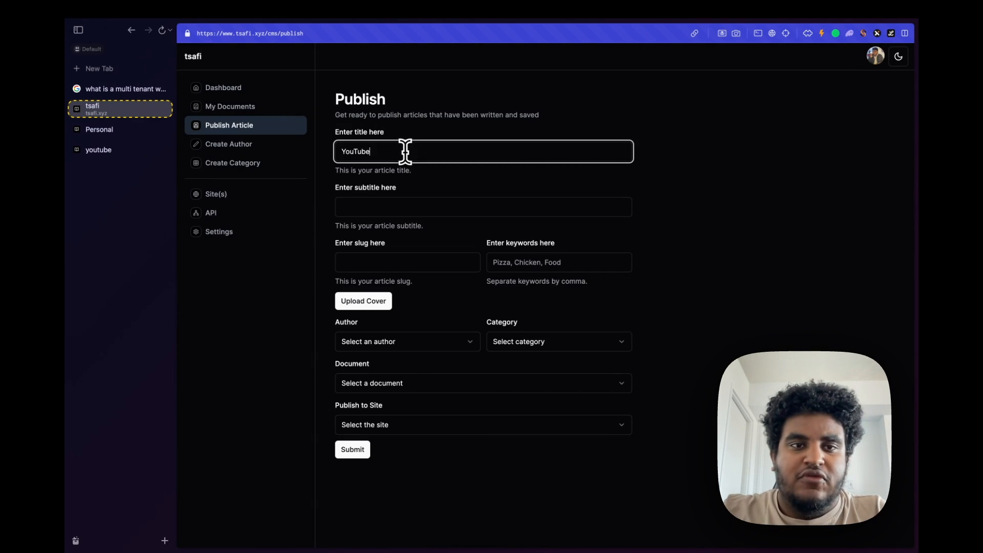
pyautogui.write('YouTube Doc')
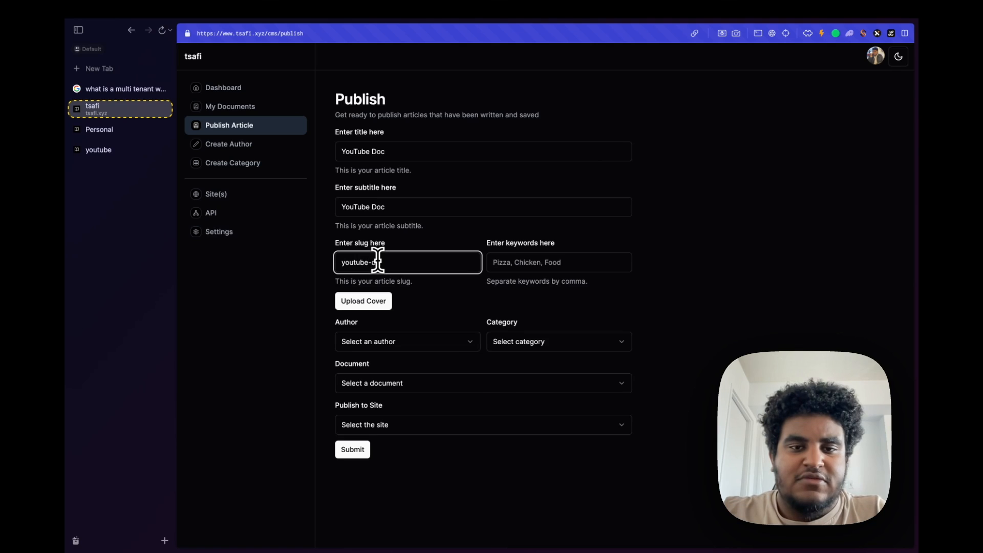
pyautogui.write('Chicken,Mike,Man of God')
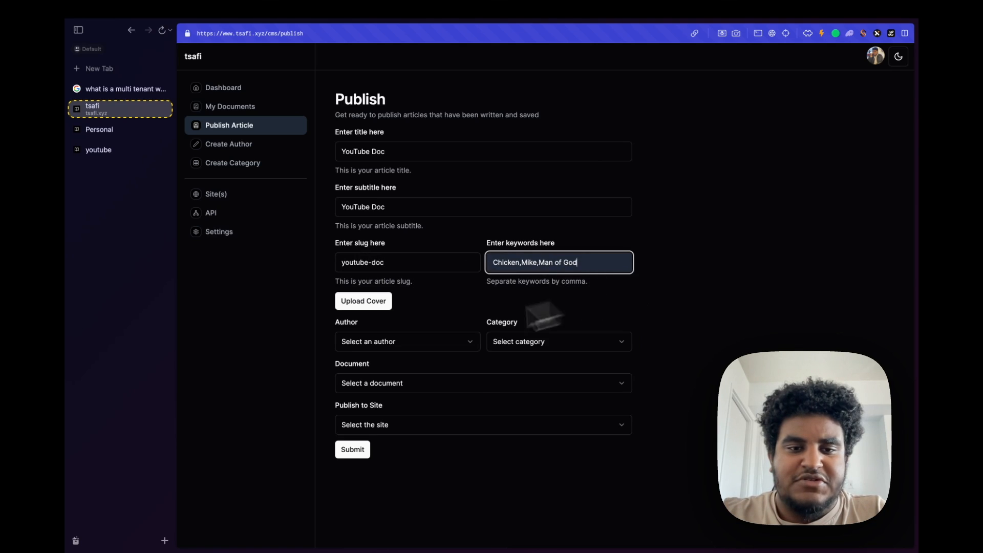
pyautogui.click(363, 301)
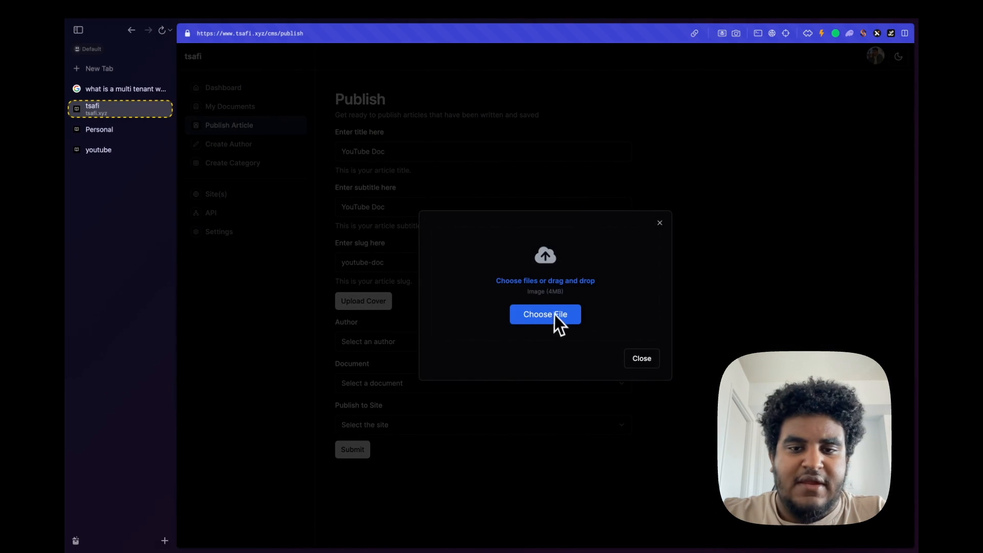
pyautogui.click(545, 315)
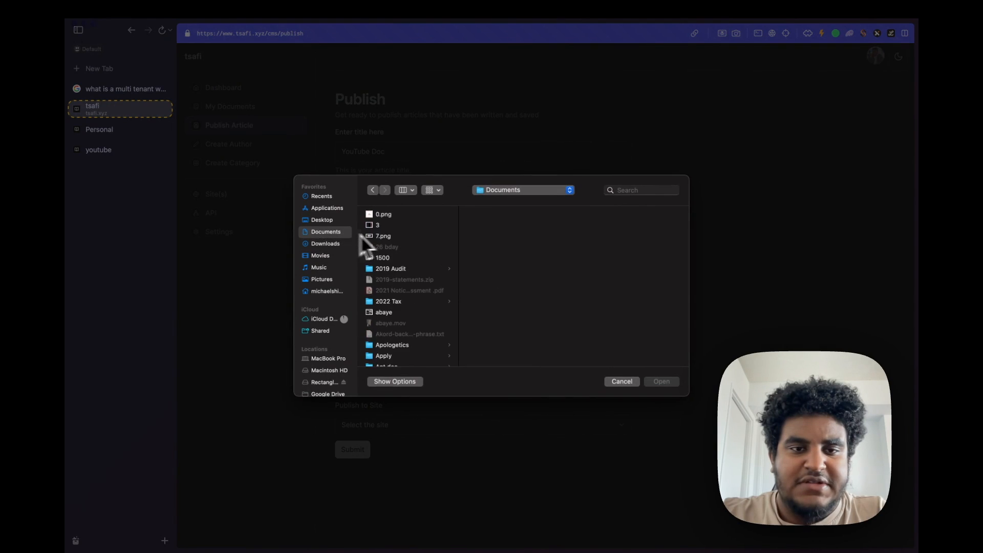
pyautogui.scroll(-3)
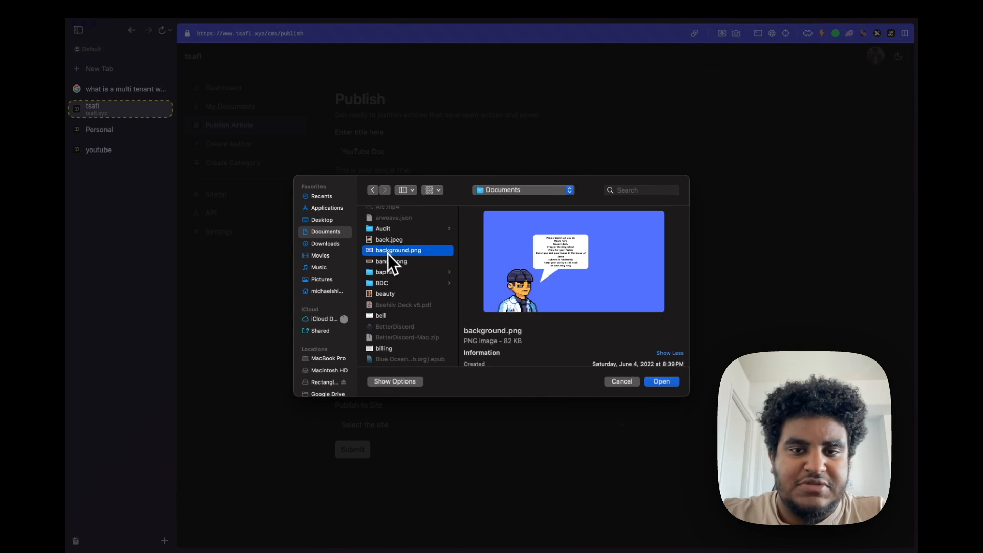
pyautogui.click(662, 381)
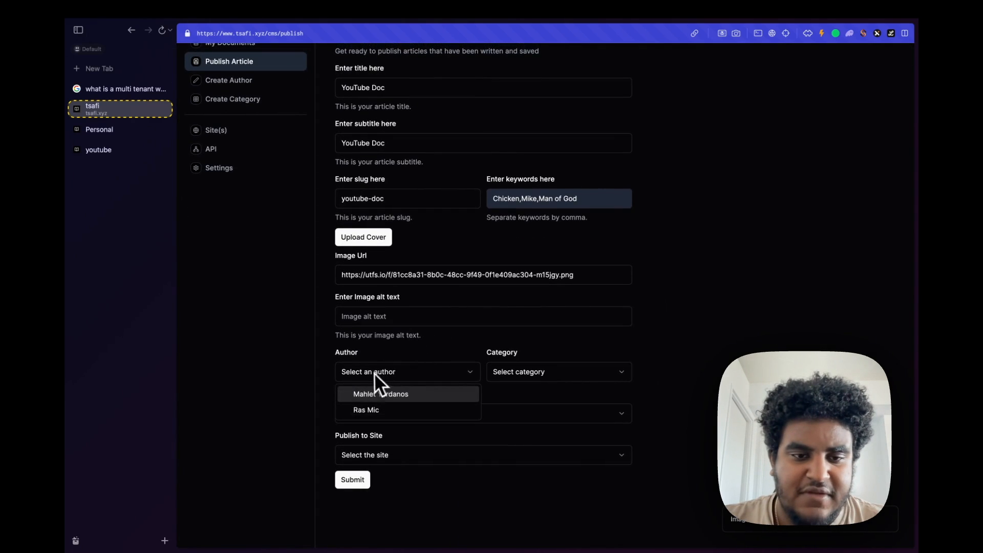
# - Set author Ras Mic, category Sample and site youtube, then submit the article
pyautogui.click(559, 371)
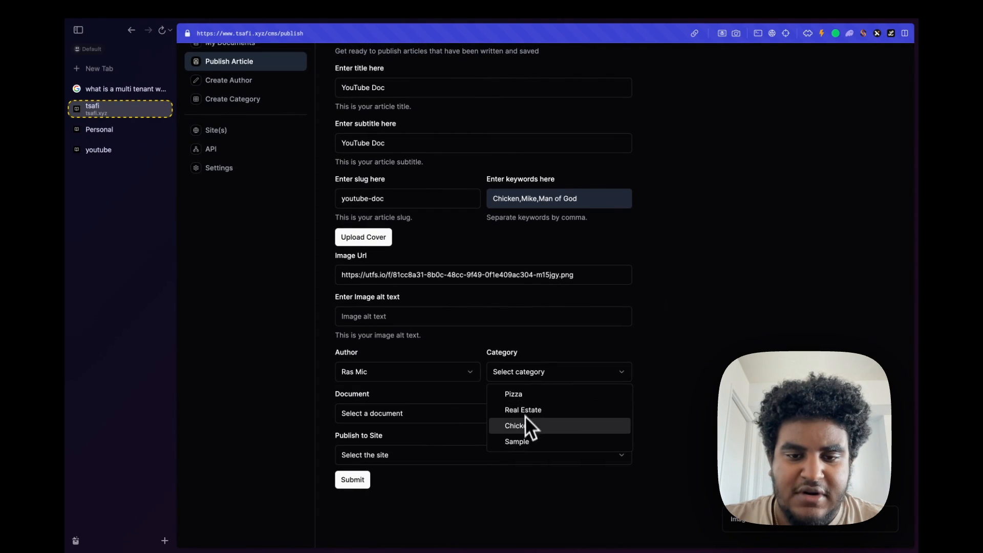
pyautogui.click(516, 441)
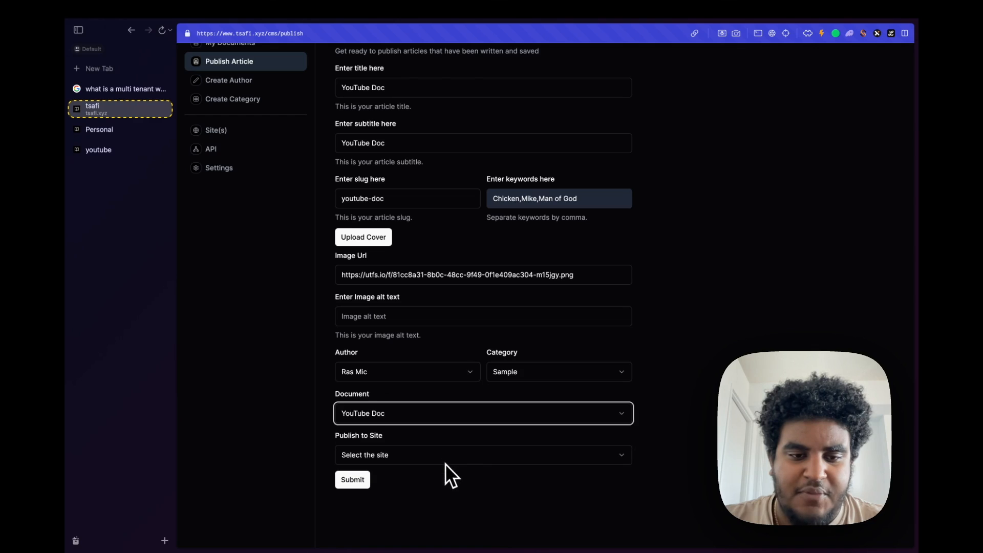
pyautogui.click(484, 454)
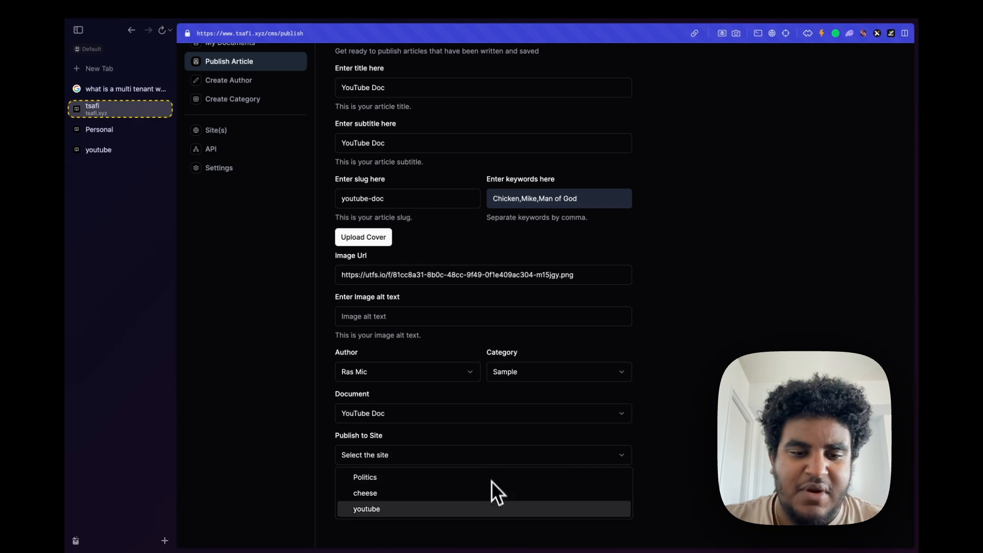
pyautogui.click(366, 509)
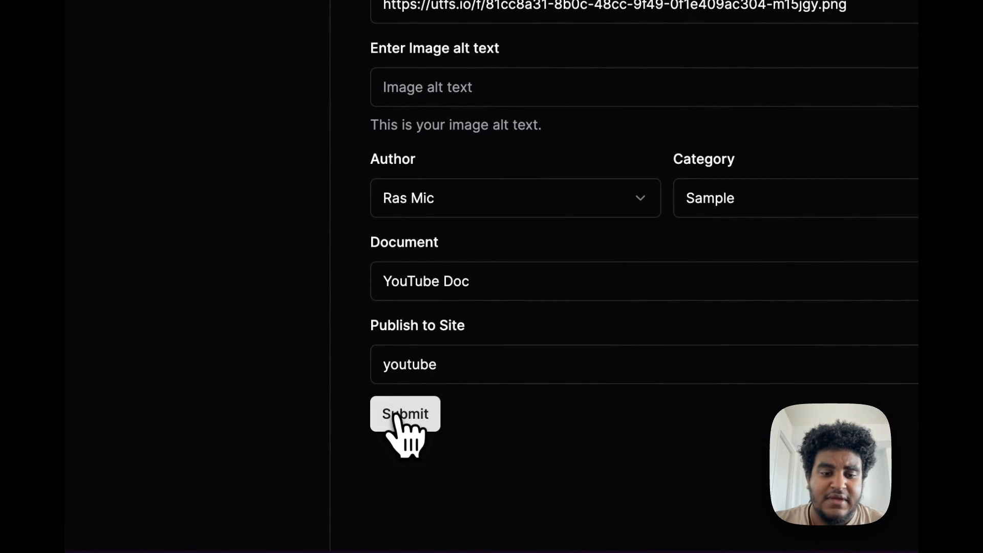
pyautogui.click(405, 413)
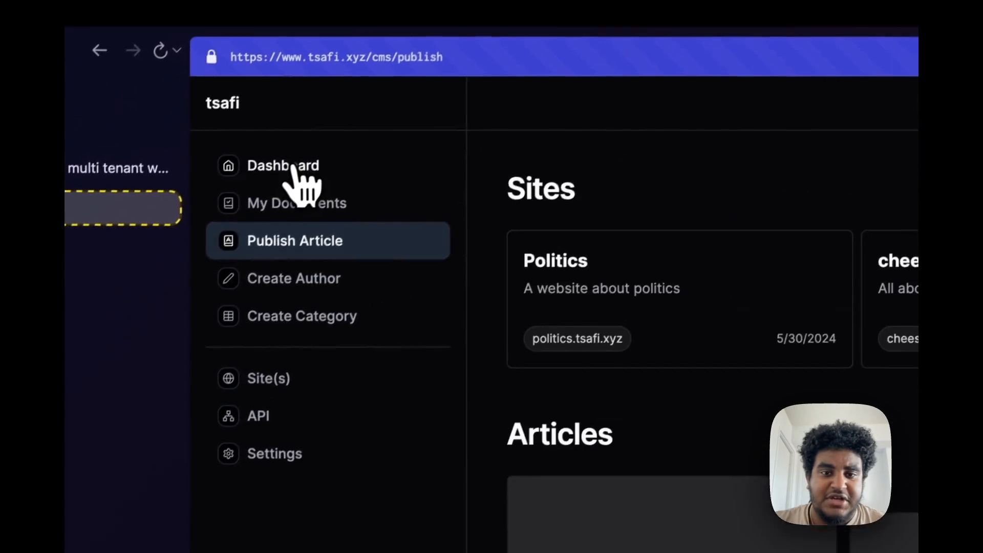
# - Scroll the dashboard articles, then view the youtube site showing the YouTube Doc post
pyautogui.scroll(-3)
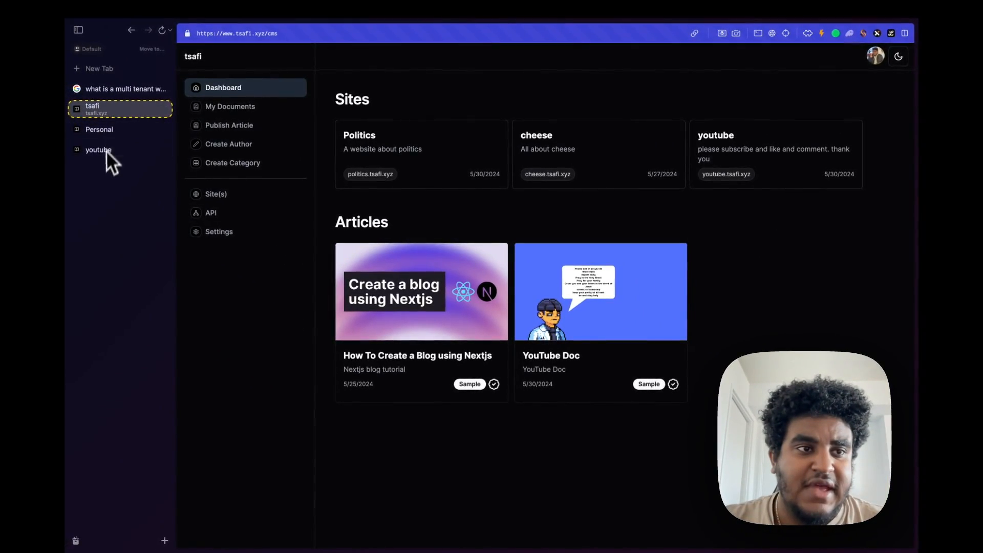
pyautogui.click(97, 150)
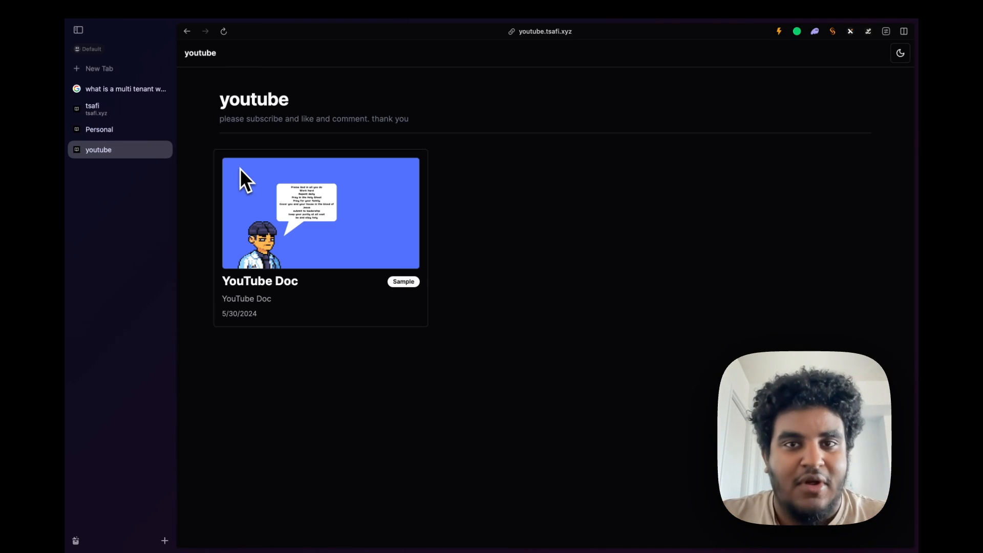
# - Read the live YouTube Doc post, try the colour theme, and end on the Personal blog
pyautogui.click(321, 213)
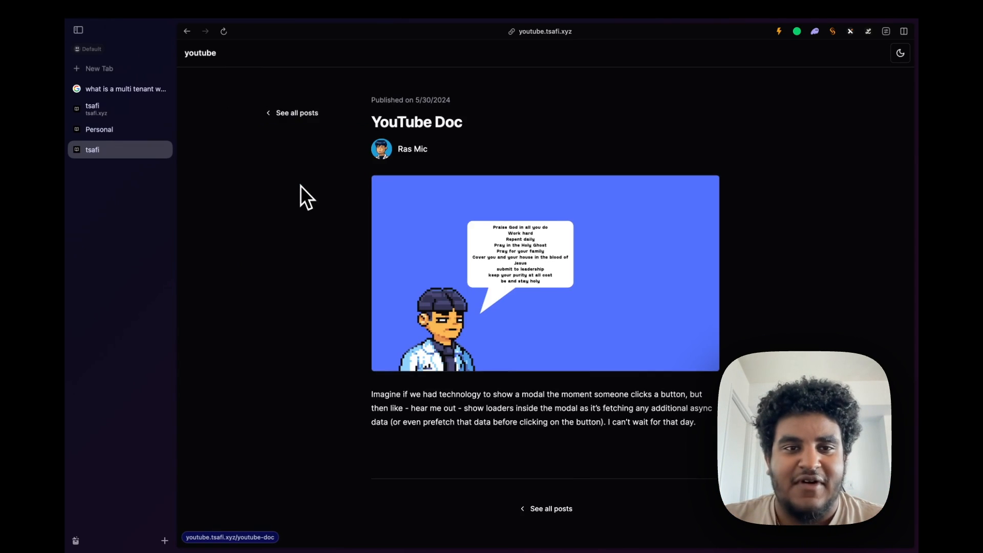
pyautogui.moveTo(258, 125)
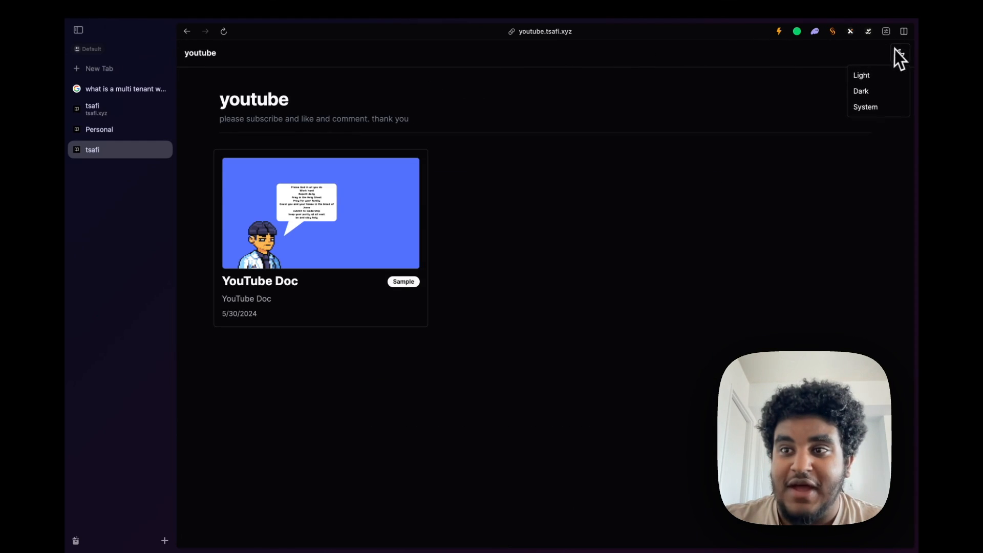
pyautogui.click(99, 129)
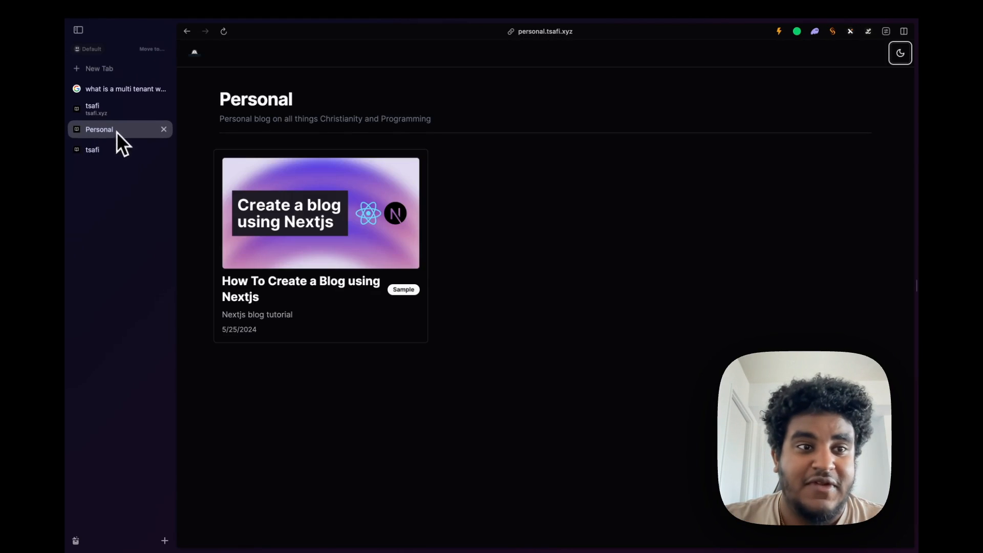
pyautogui.click(92, 149)
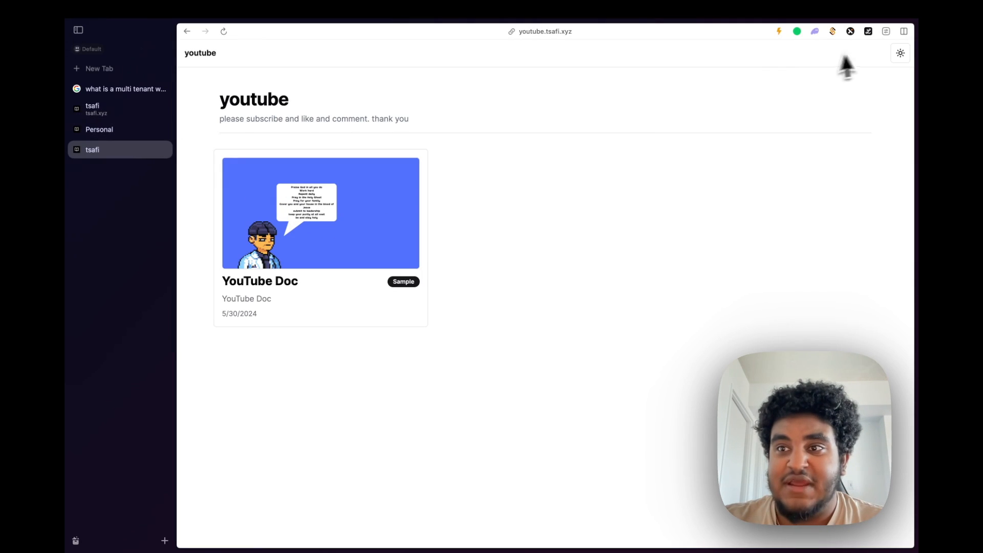
pyautogui.click(900, 53)
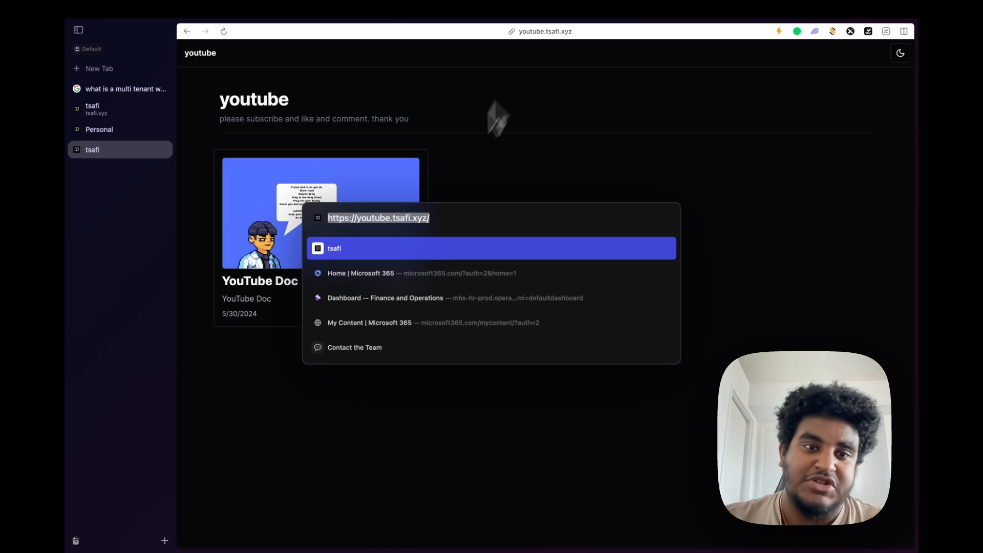
pyautogui.moveTo(379, 212)
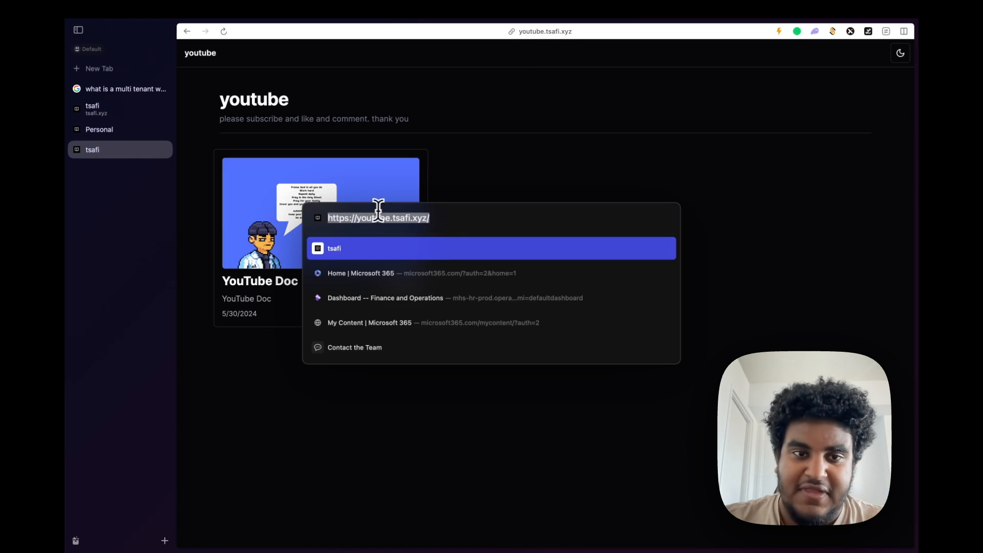
pyautogui.click(99, 129)
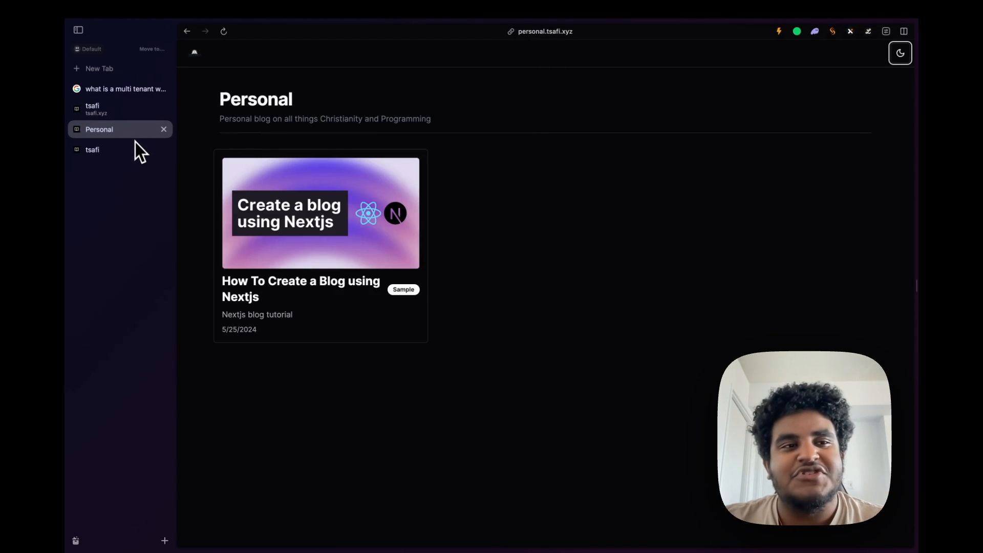
pyautogui.moveTo(212, 206)
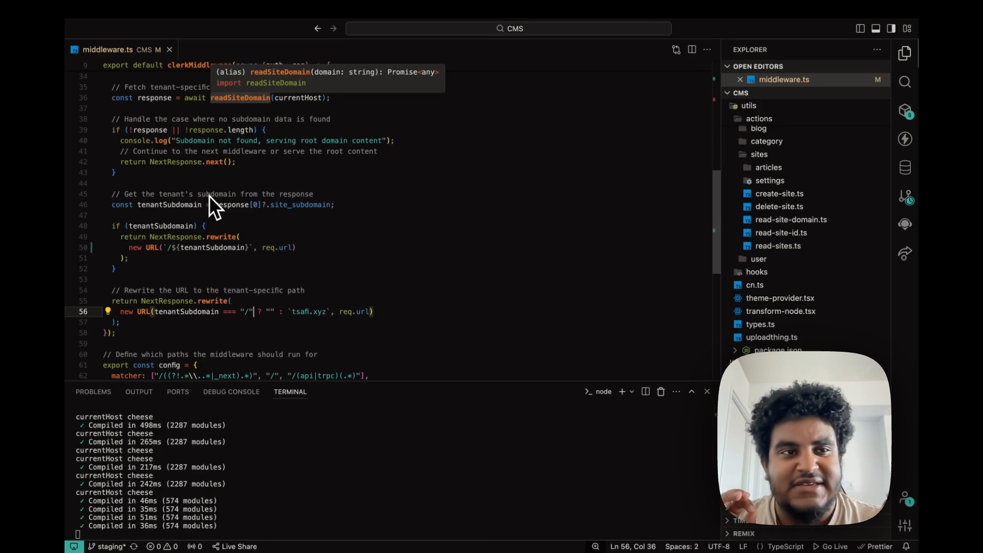
pyautogui.moveTo(284, 174)
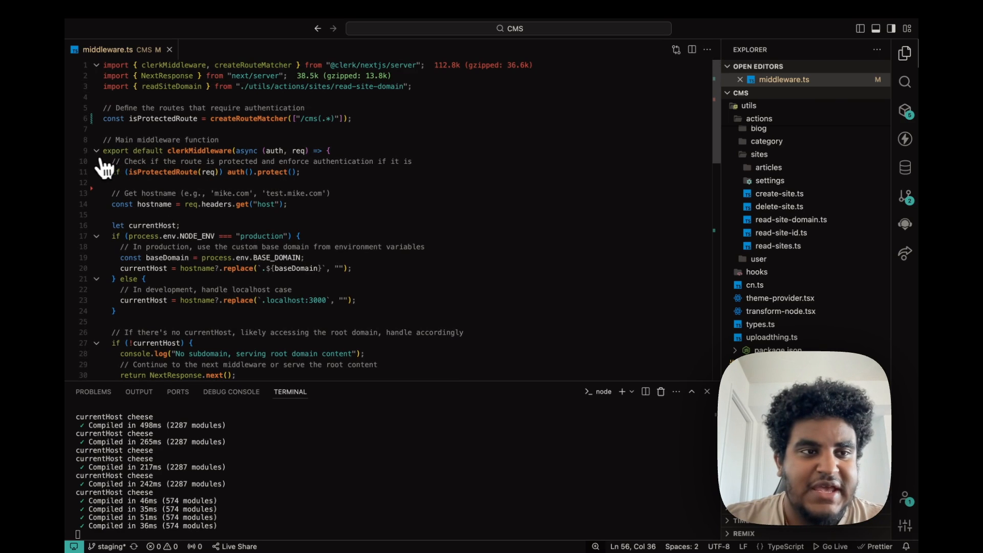
# - Fold the middleware function body at line 9 and toggle the [domain] route folder
pyautogui.click(77, 151)
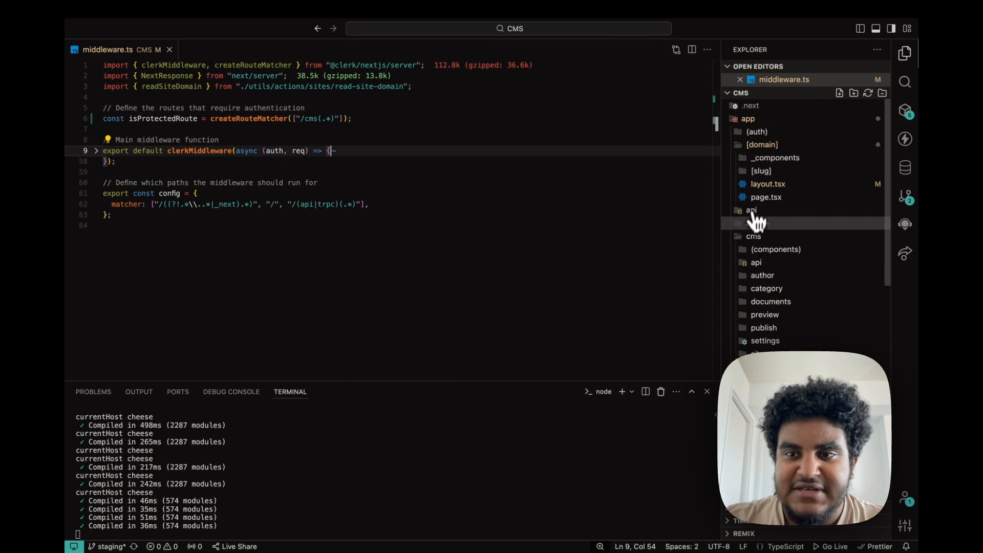
pyautogui.click(762, 144)
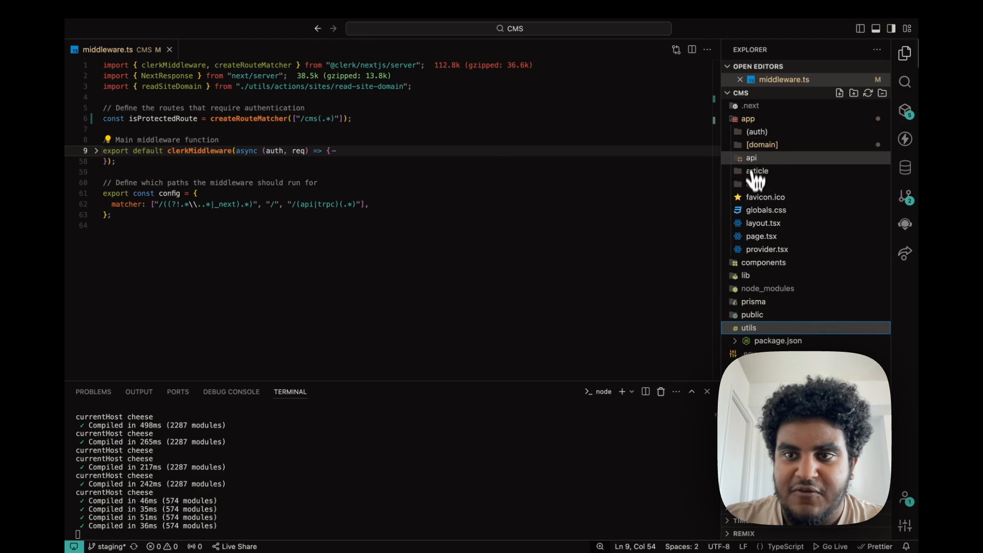
pyautogui.click(761, 144)
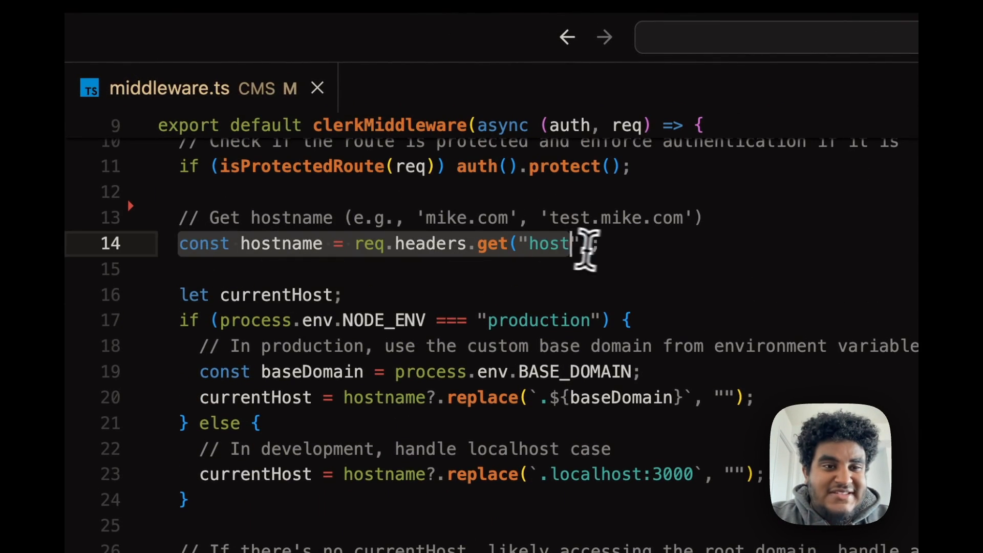
# - Highlight replace and hostname on line 20, then insert a blank line after line 15
pyautogui.write('");')
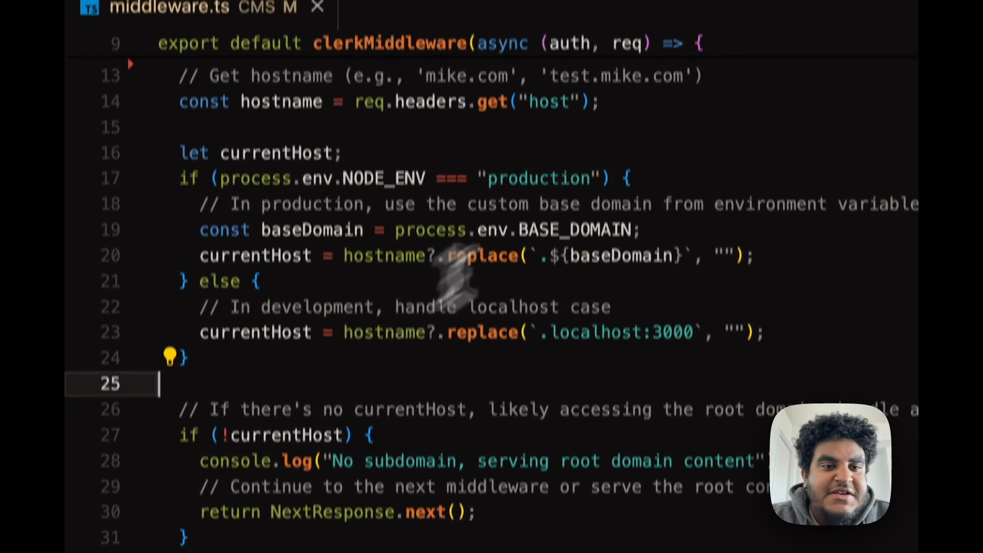
pyautogui.doubleClick(537, 250)
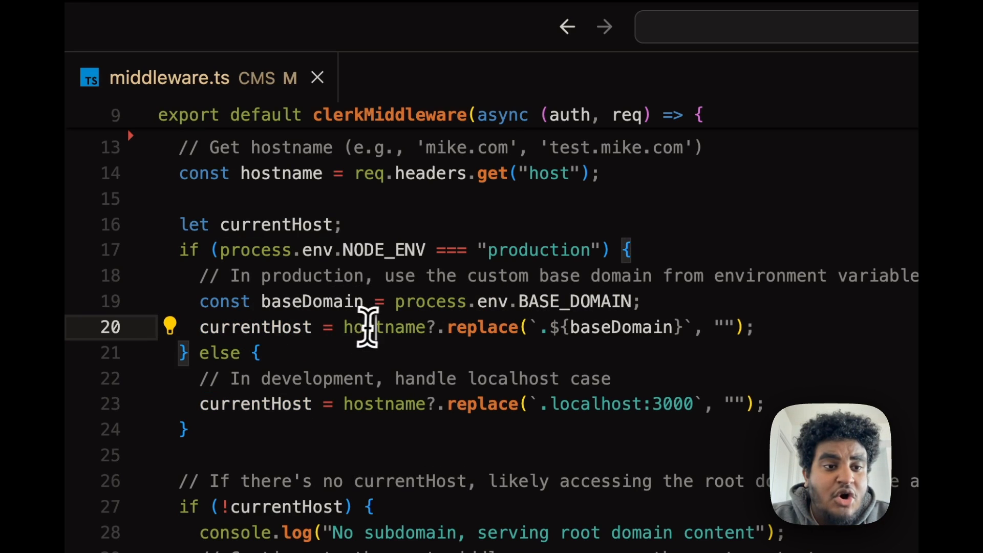
pyautogui.doubleClick(482, 327)
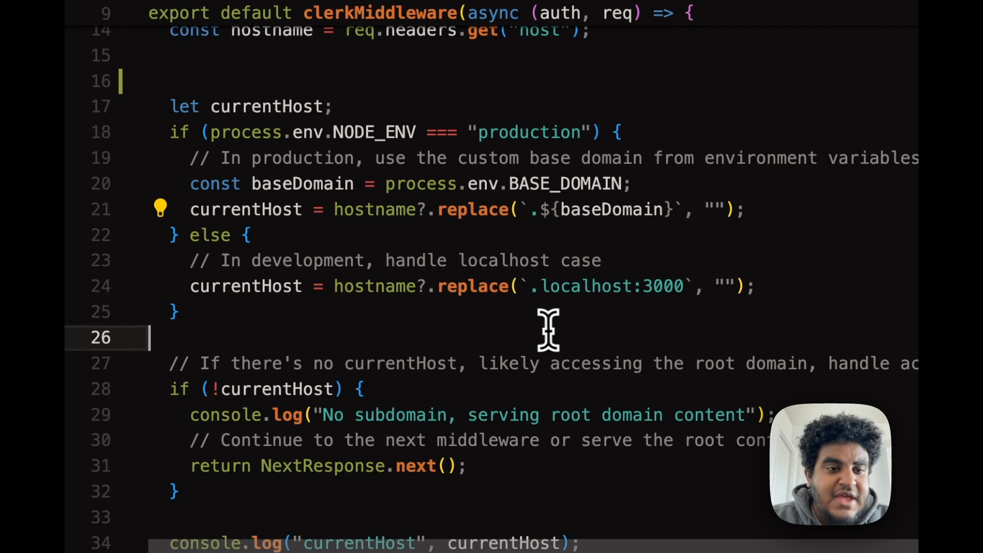
pyautogui.scroll(-3)
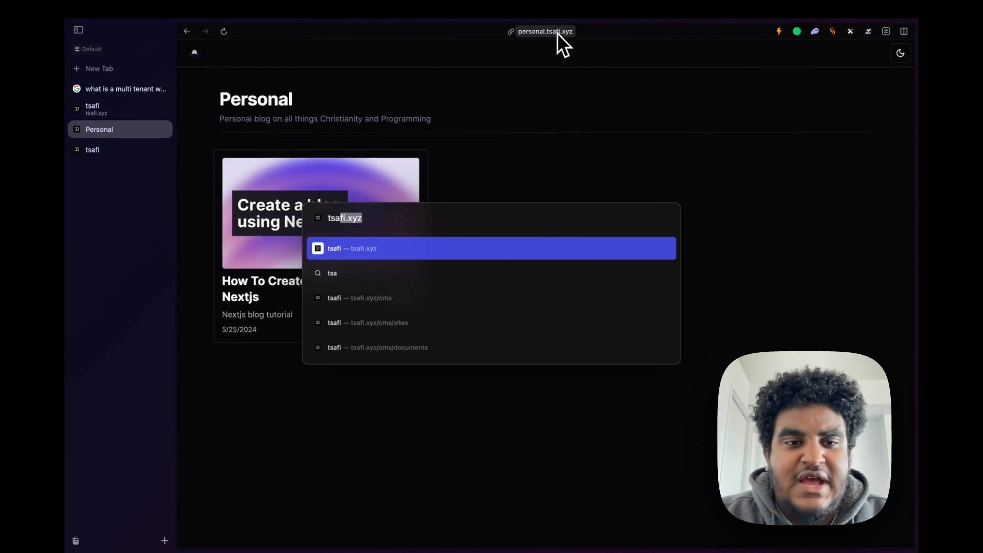
pyautogui.click(351, 248)
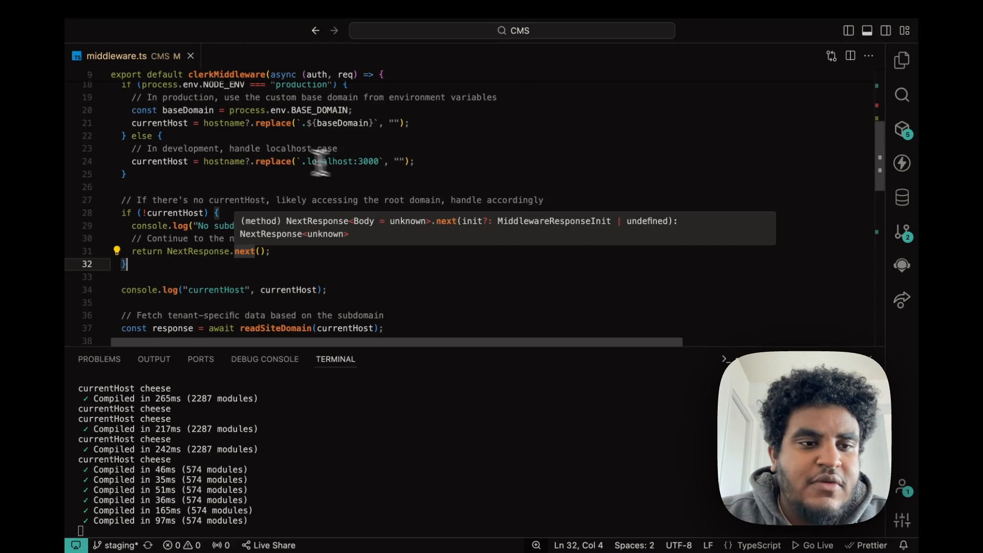
# - Scroll to readSiteDomain's Supabase query and select the sites lookup by site_subdomain
pyautogui.scroll(-3)
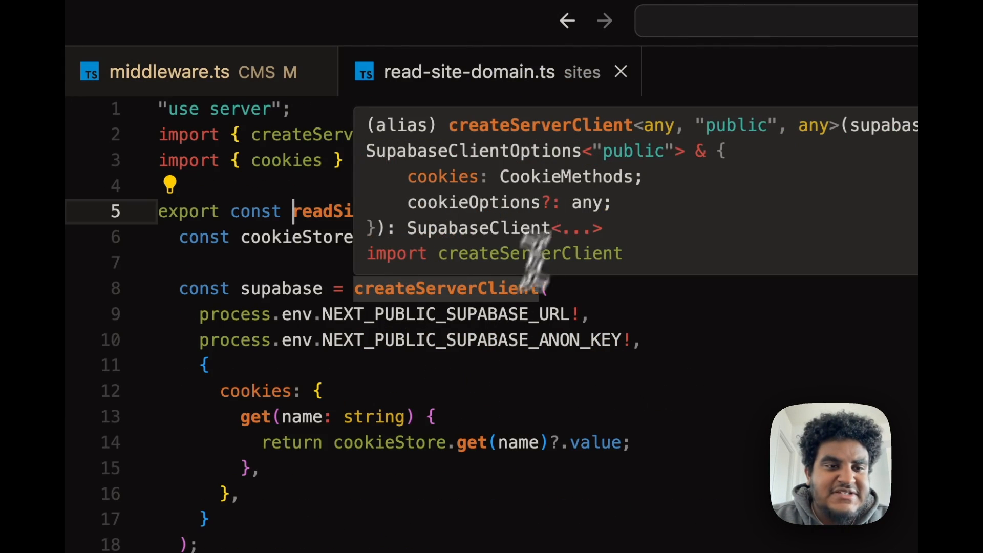
pyautogui.scroll(-3)
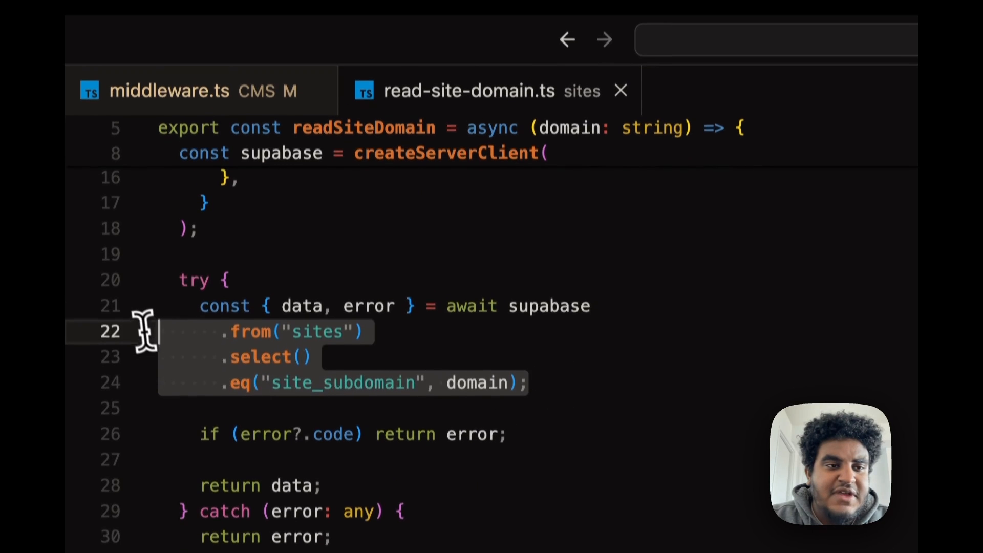
pyautogui.doubleClick(342, 403)
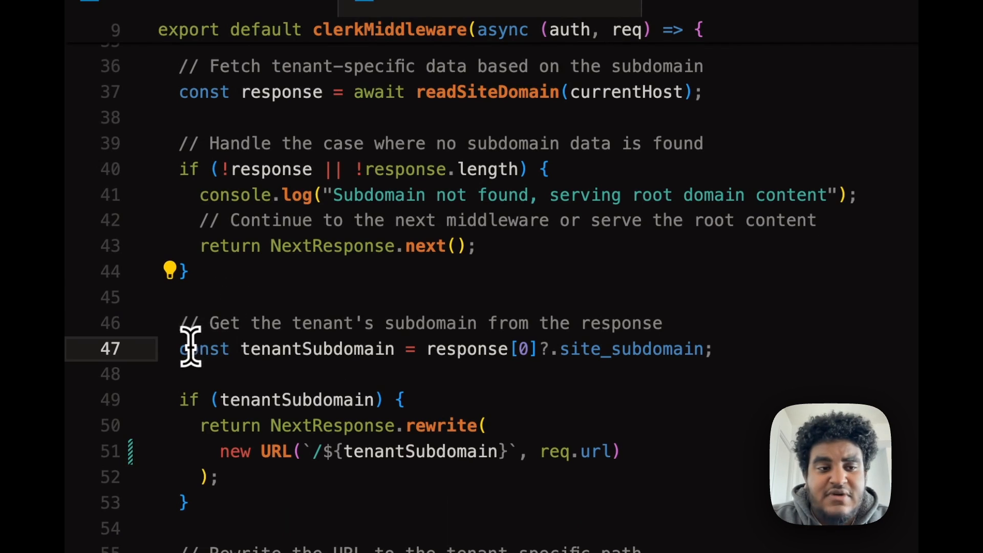
# - Select the tenant rewrite URL on line 51 and expand the [domain] folder
pyautogui.doubleClick(317, 349)
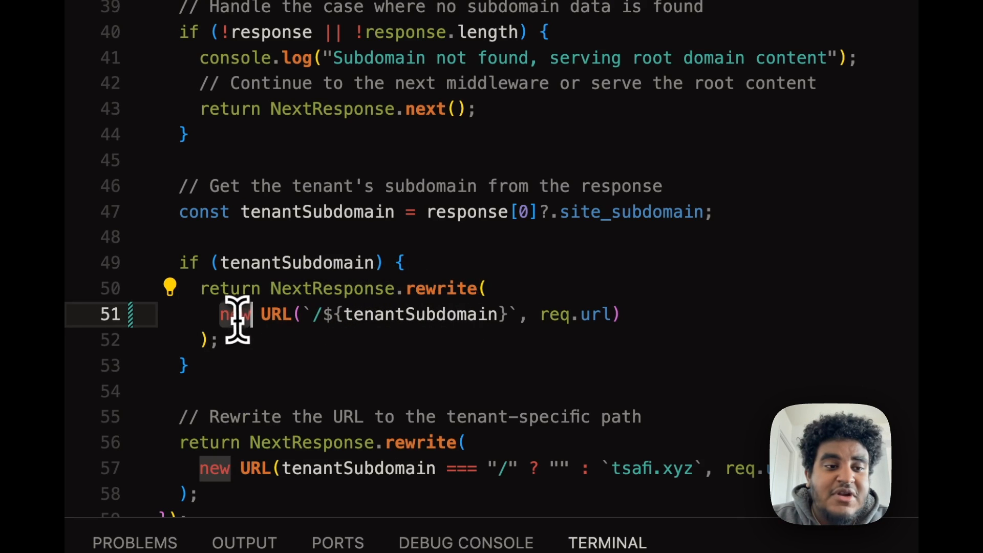
pyautogui.moveTo(307, 325)
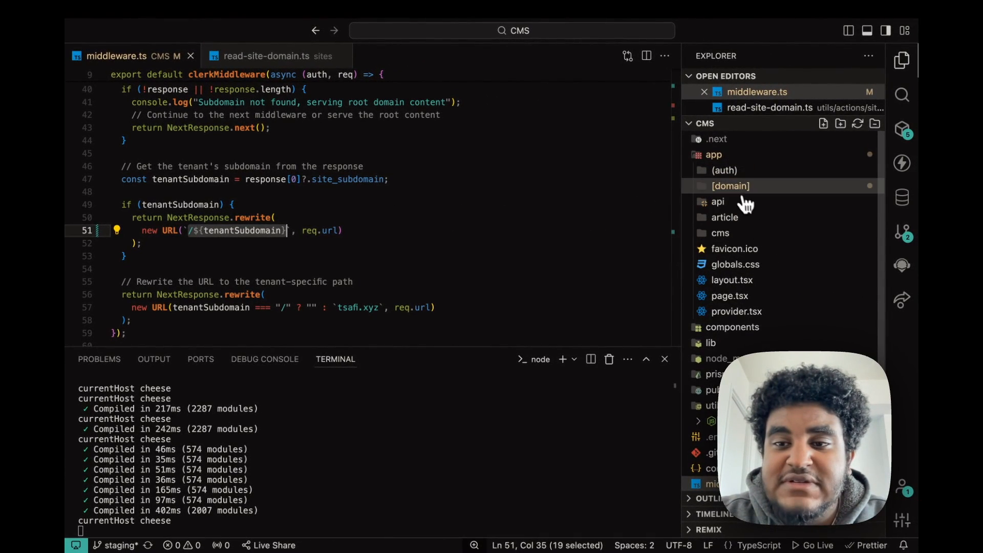
pyautogui.click(730, 186)
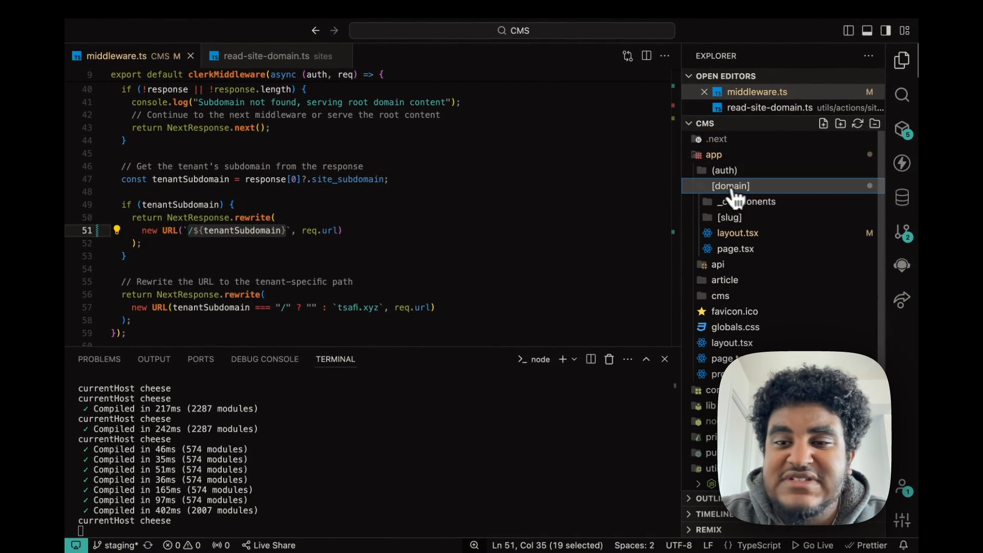
pyautogui.moveTo(756, 205)
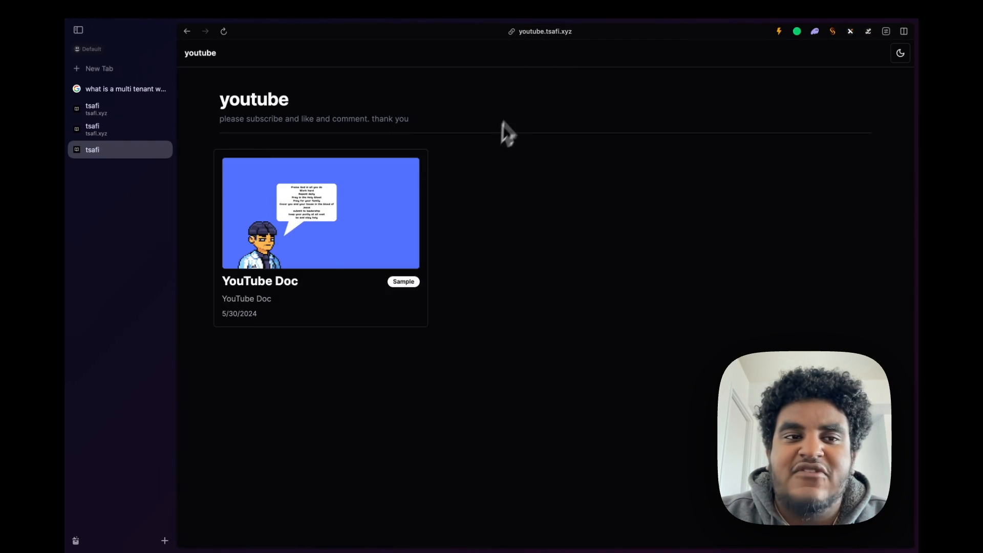
pyautogui.moveTo(529, 148)
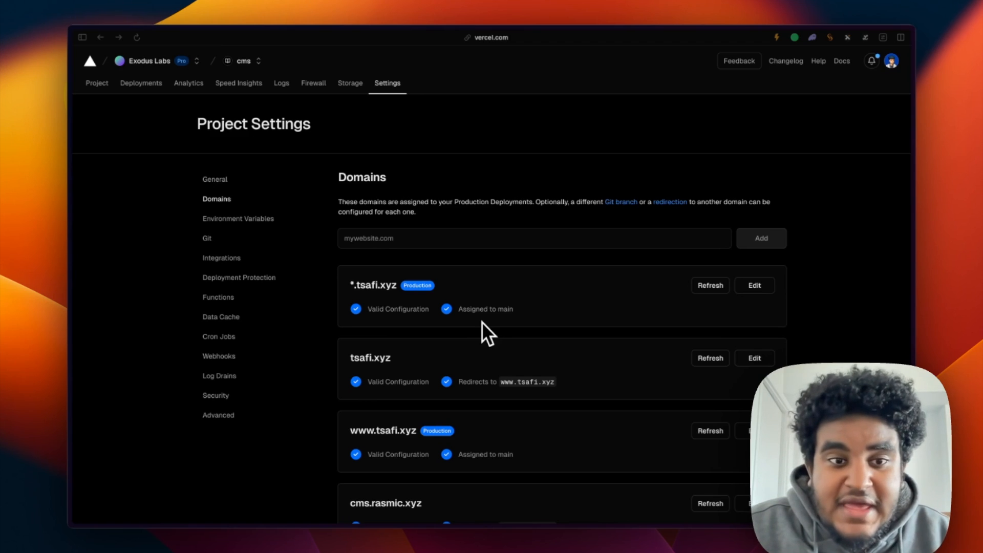
pyautogui.moveTo(398, 271)
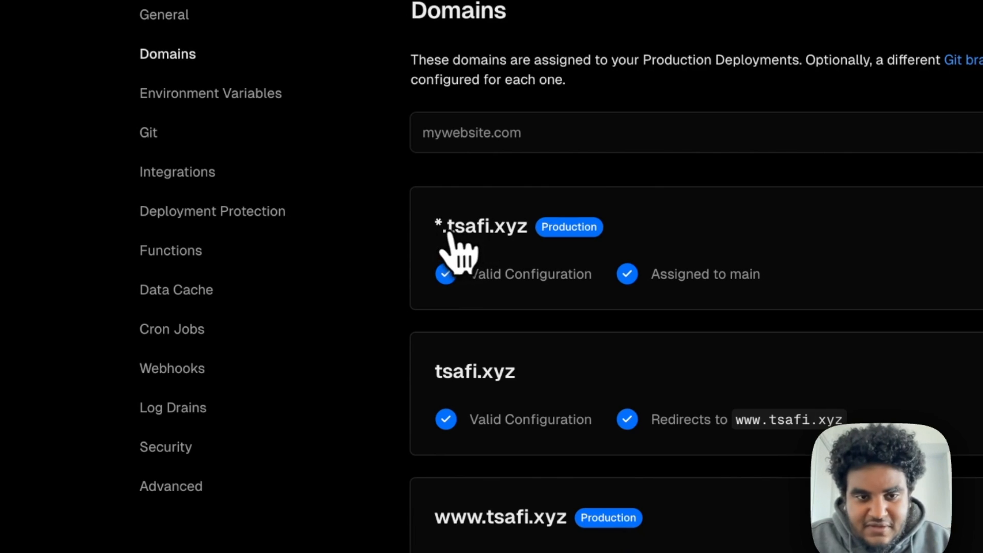
pyautogui.click(478, 226)
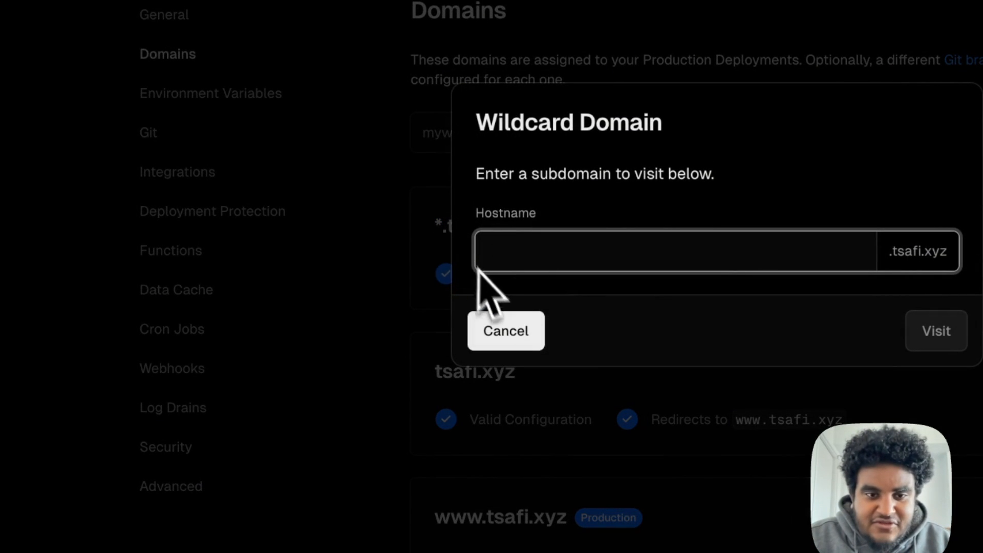
pyautogui.click(506, 331)
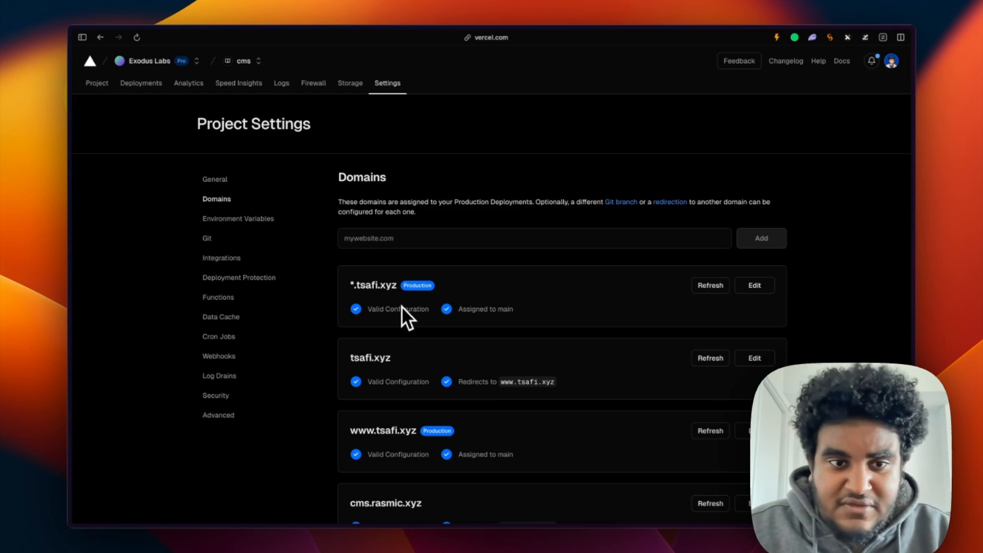
pyautogui.moveTo(404, 303)
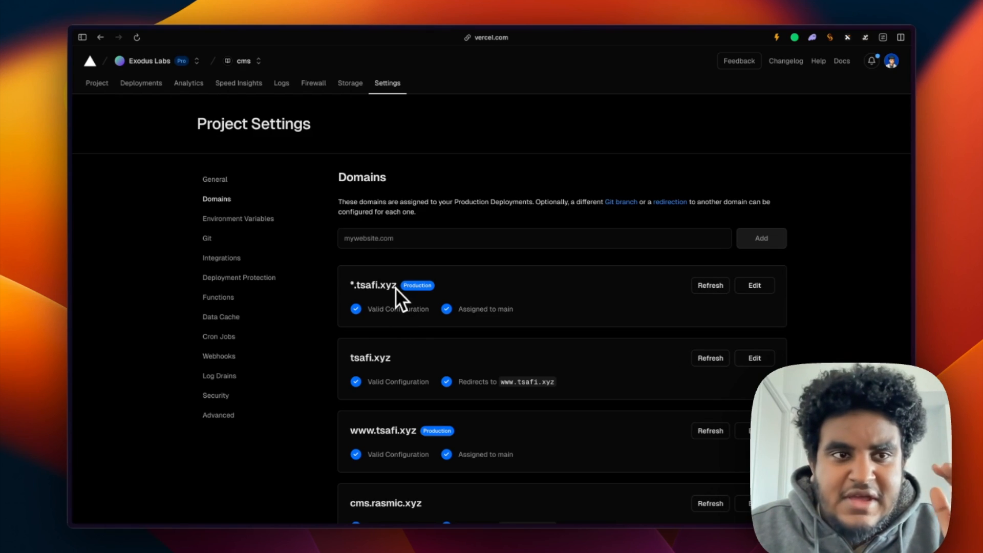
pyautogui.moveTo(385, 95)
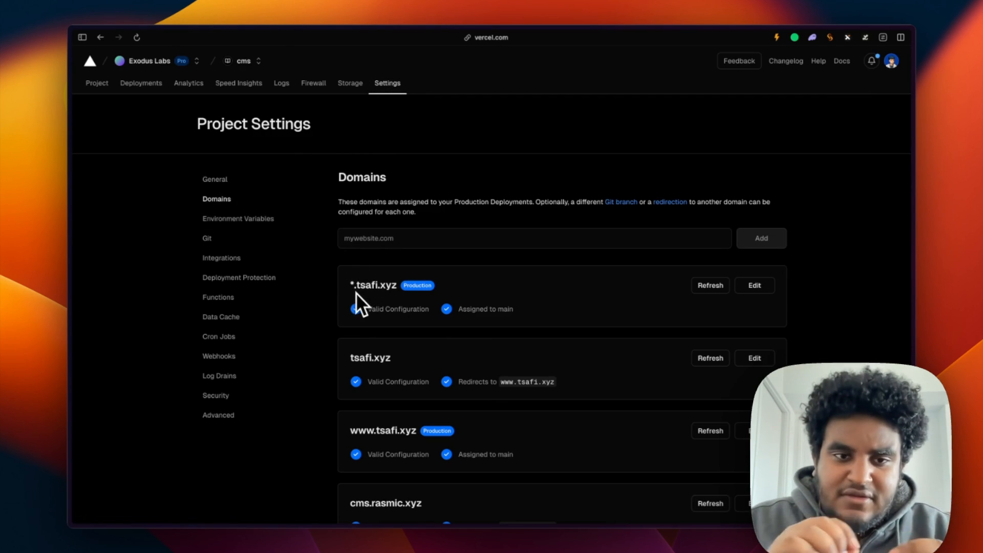
pyautogui.moveTo(367, 453)
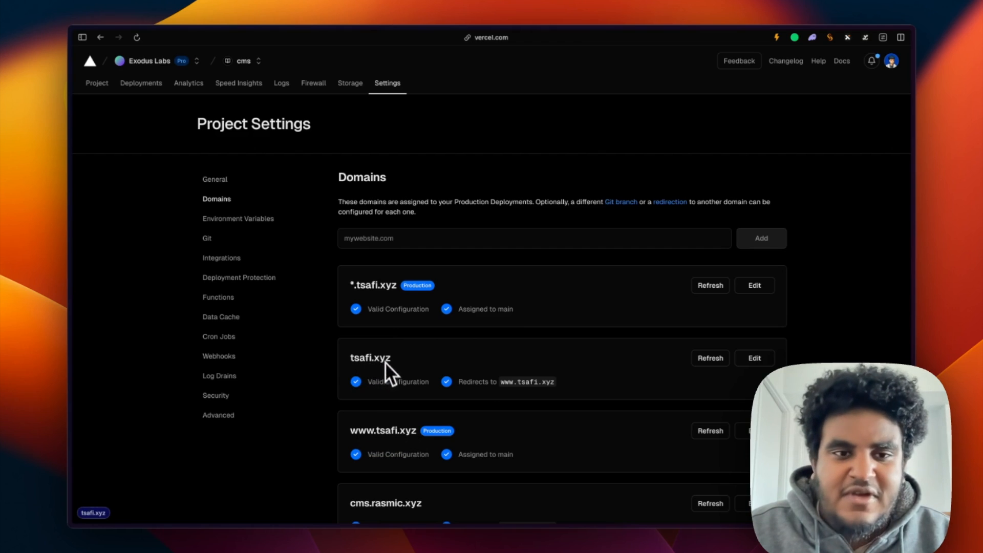
pyautogui.click(710, 286)
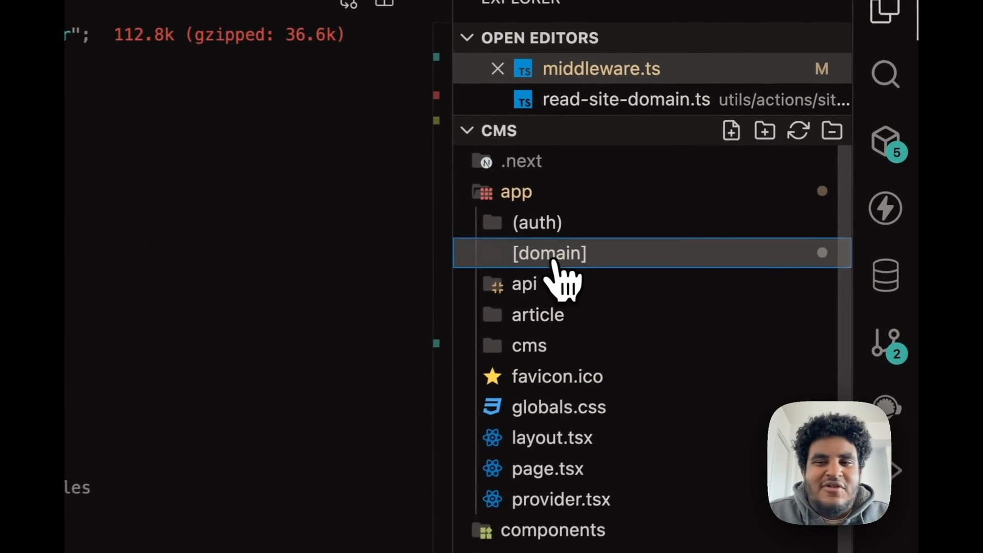
# - Open app/[domain]/page.tsx and highlight the readSiteDomain and readAllArticles lines
pyautogui.click(549, 254)
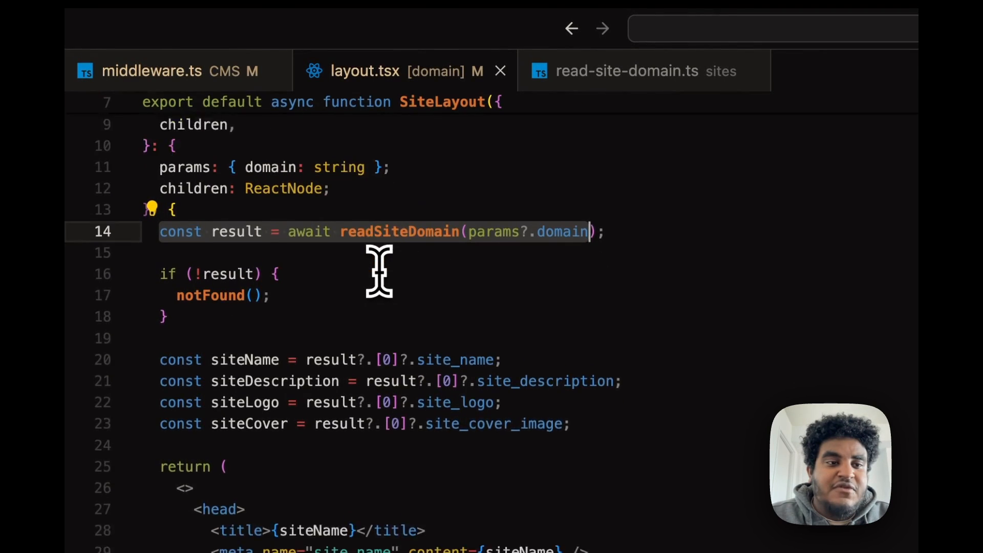
pyautogui.scroll(-3)
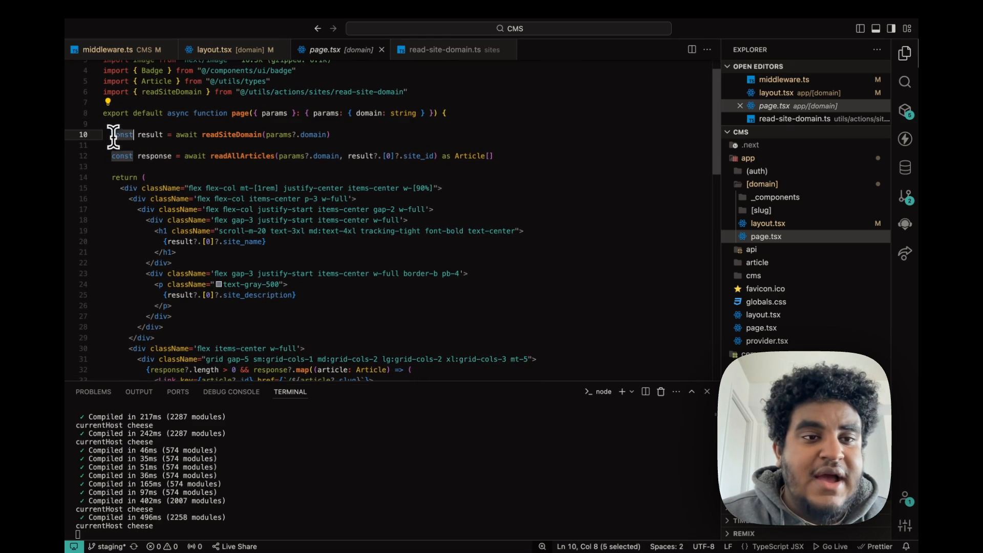
pyautogui.moveTo(112, 134); pyautogui.dragTo(332, 134)
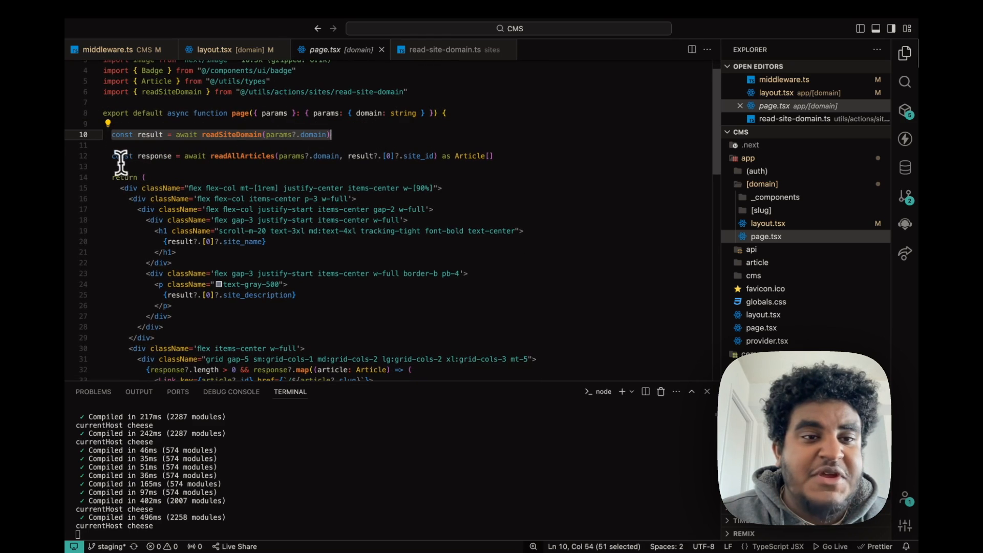
pyautogui.click(509, 156)
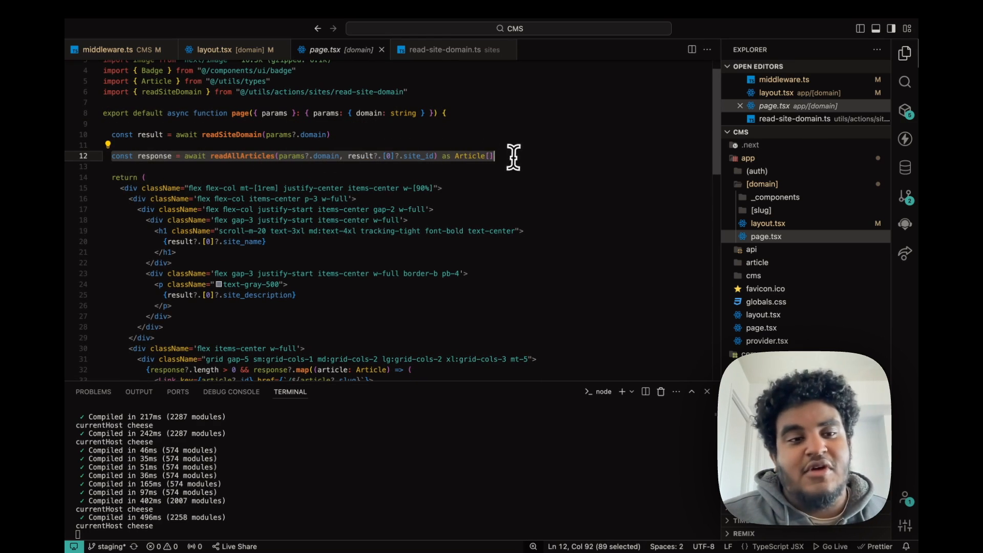
pyautogui.scroll(-3)
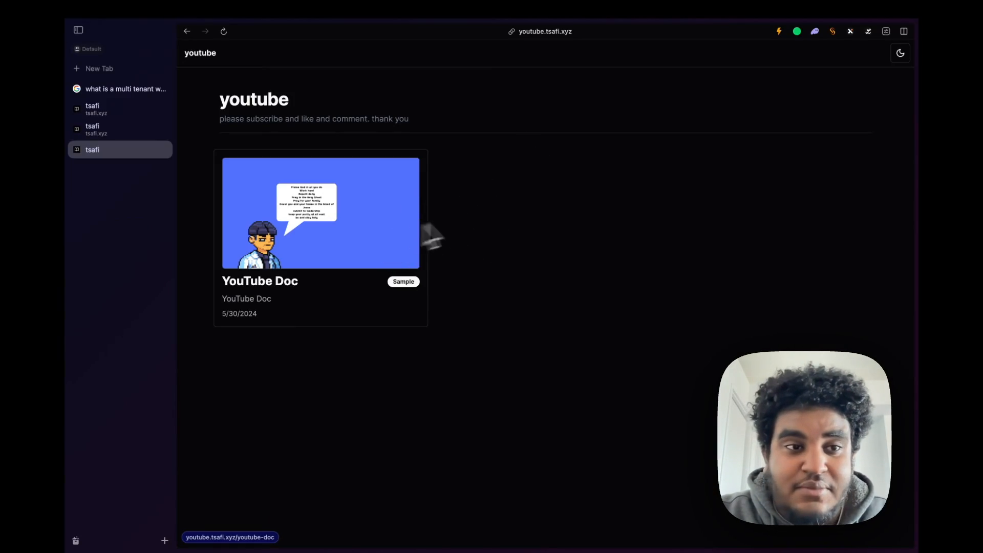
pyautogui.moveTo(452, 190)
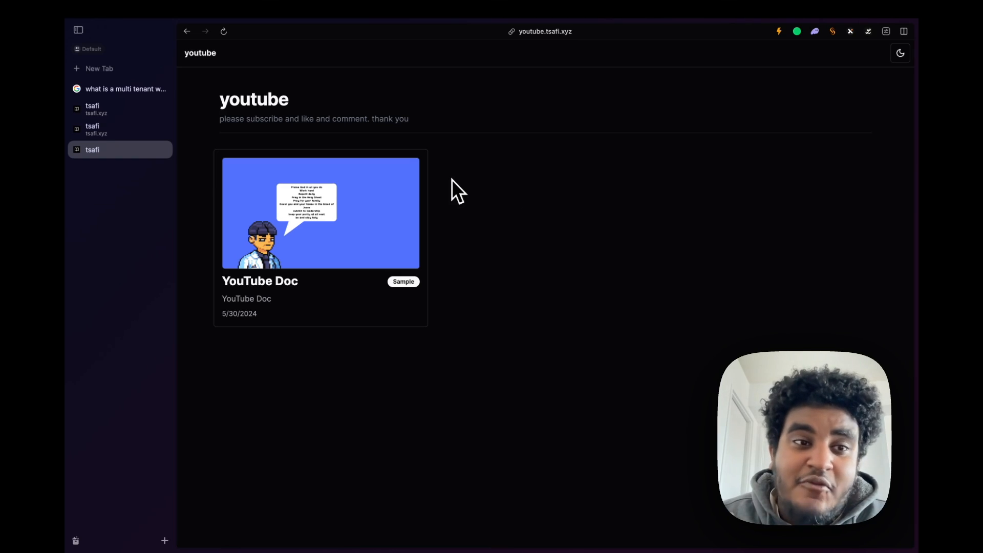
pyautogui.moveTo(346, 137)
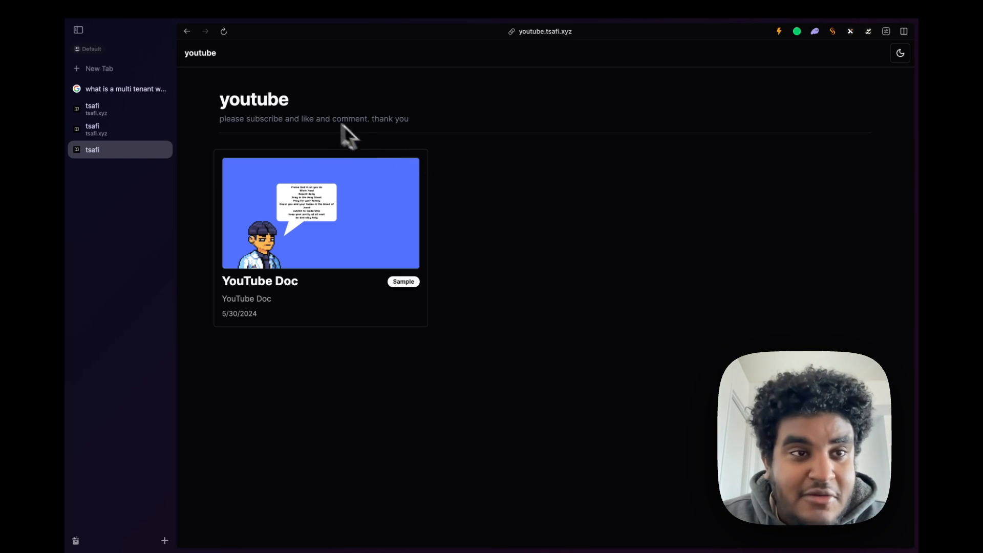
# - Leave the youtube.tsafi.xyz blog for the main tsafi.xyz homepage
pyautogui.click(120, 129)
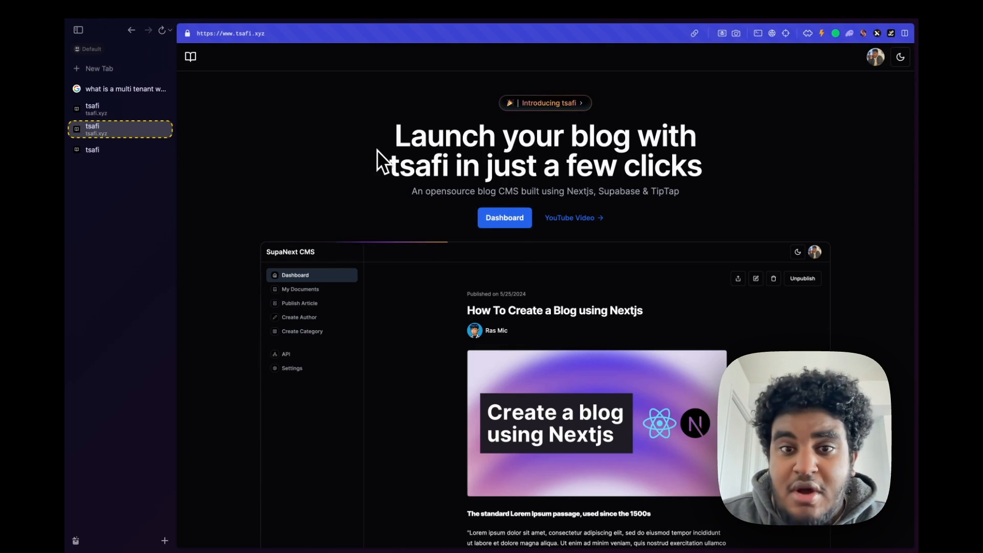
pyautogui.moveTo(493, 217)
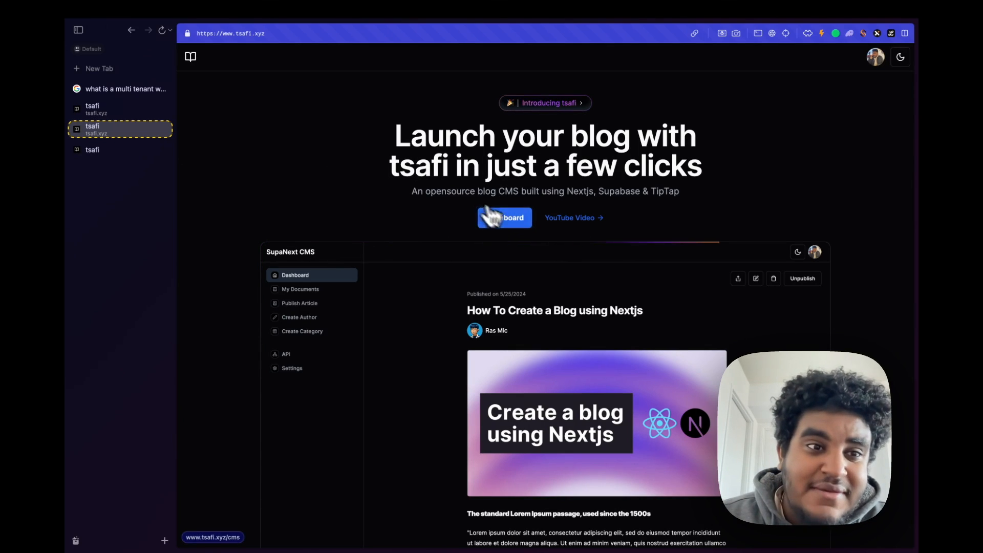
# - Visit Dashboard, API, My Documents, Create Author, Publish Article and Site(s), ending on Dashboard
pyautogui.click(504, 218)
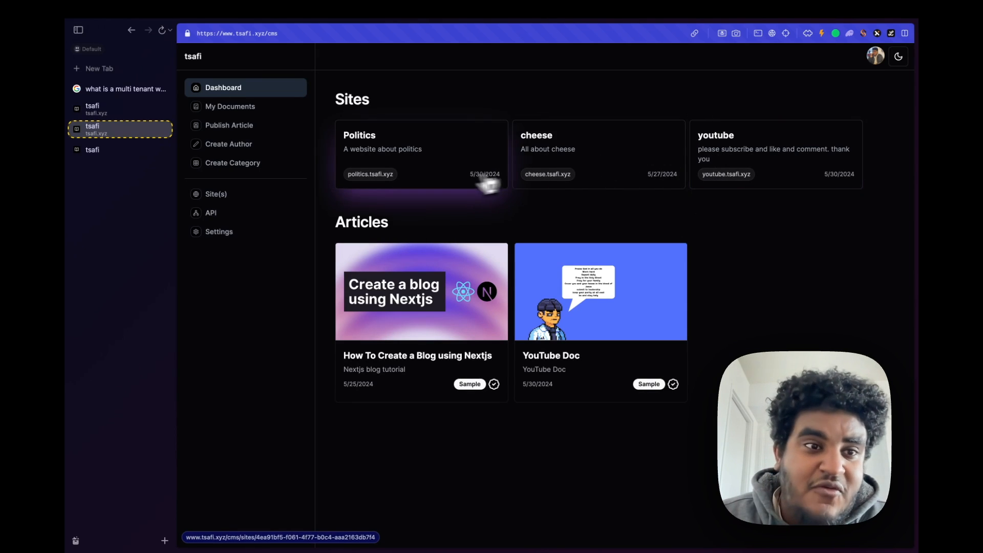
pyautogui.click(210, 213)
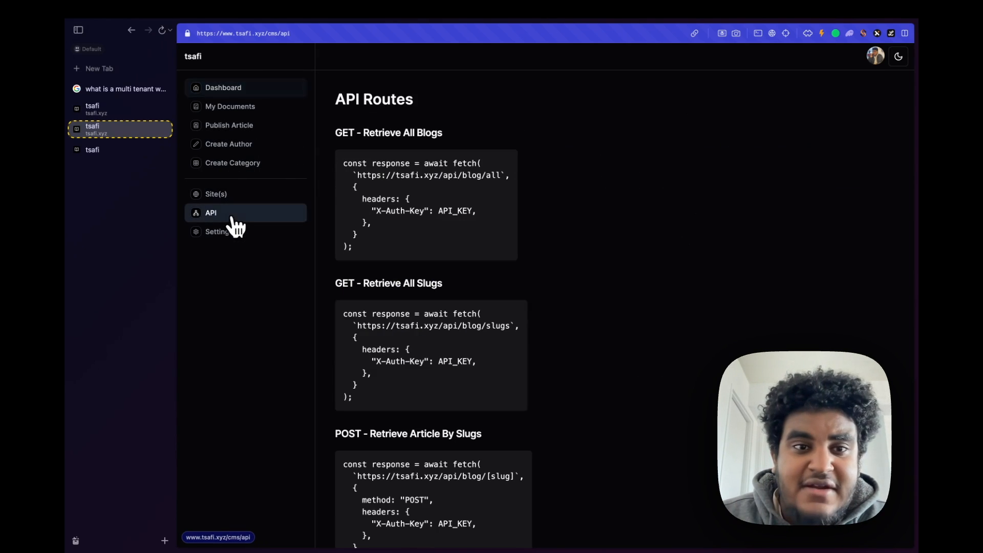
pyautogui.click(229, 107)
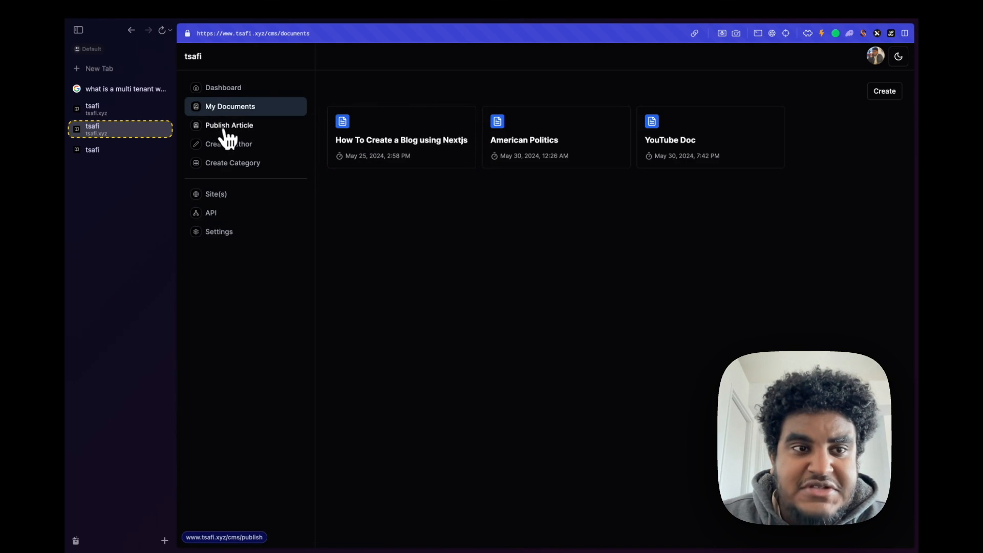
pyautogui.click(228, 144)
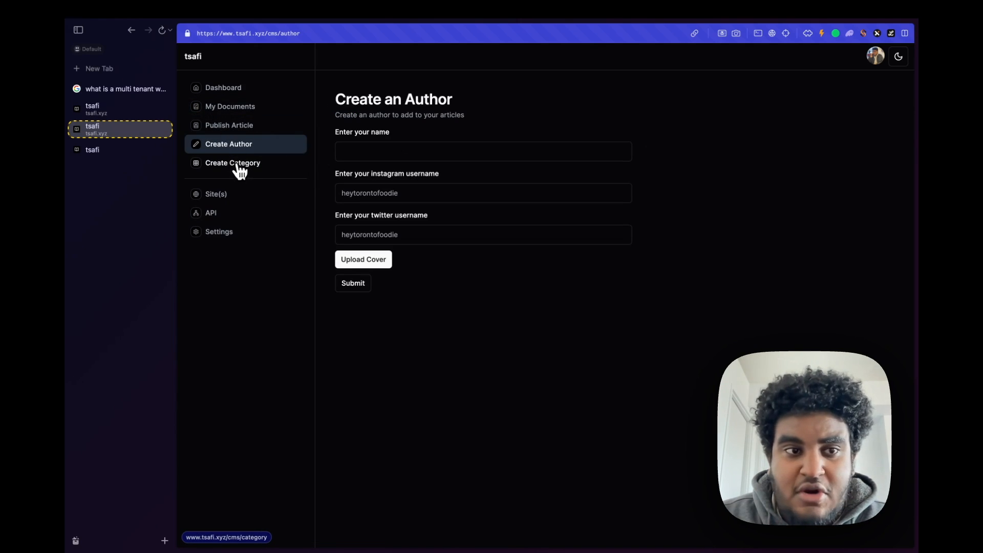
pyautogui.click(229, 124)
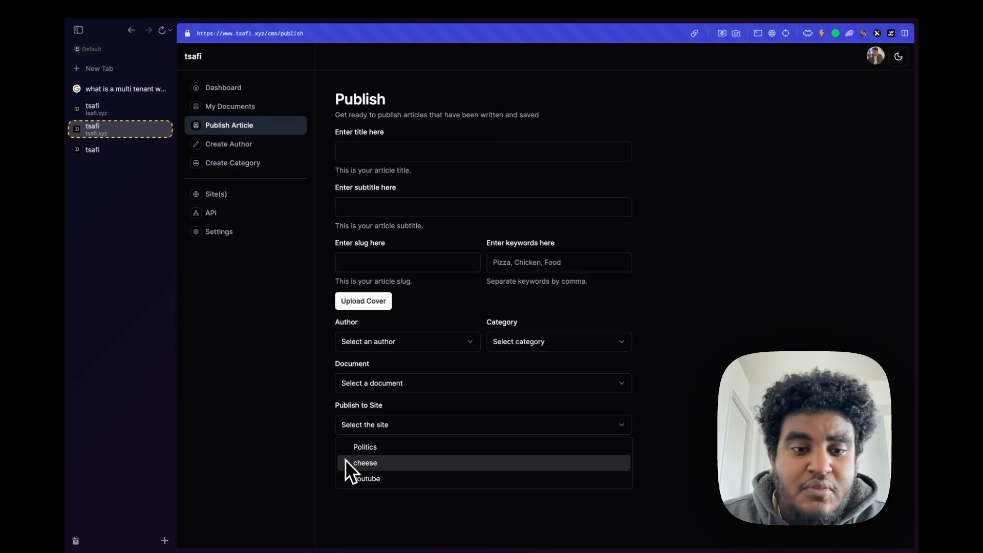
pyautogui.moveTo(365, 446)
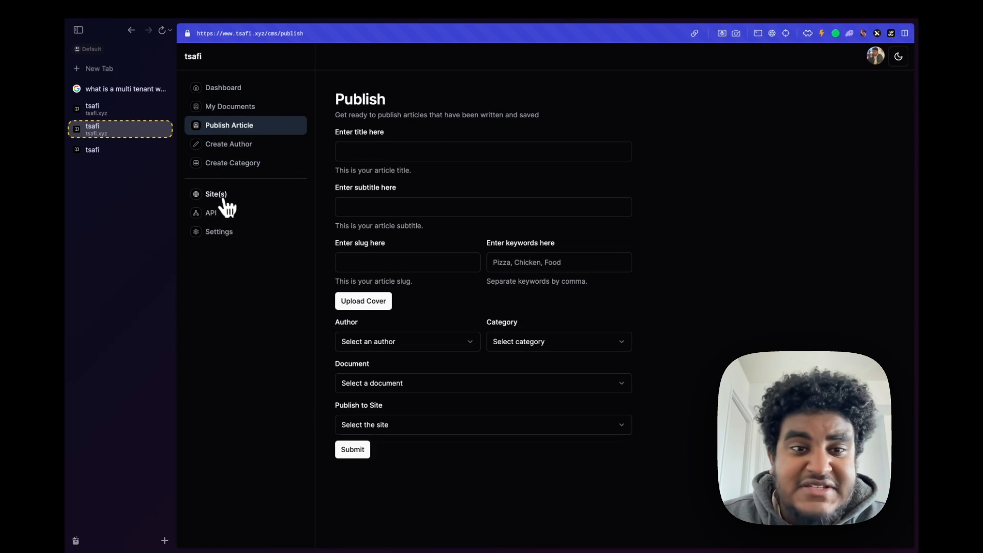
pyautogui.click(216, 194)
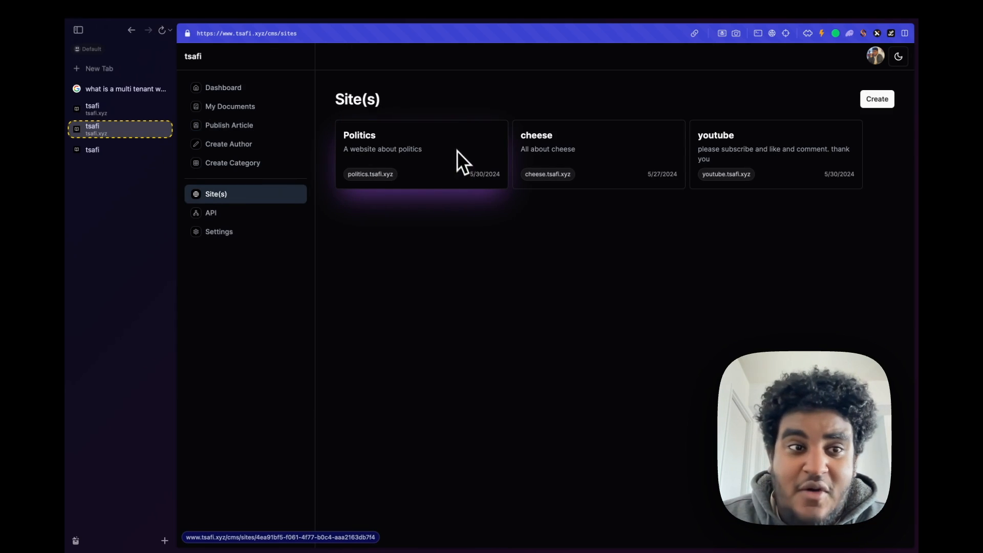
pyautogui.moveTo(246, 97)
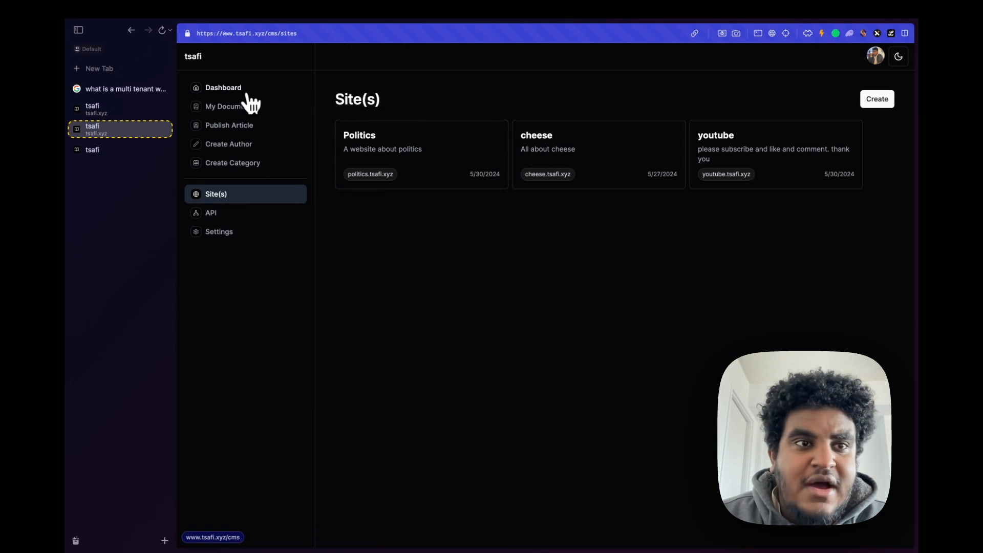
pyautogui.click(222, 87)
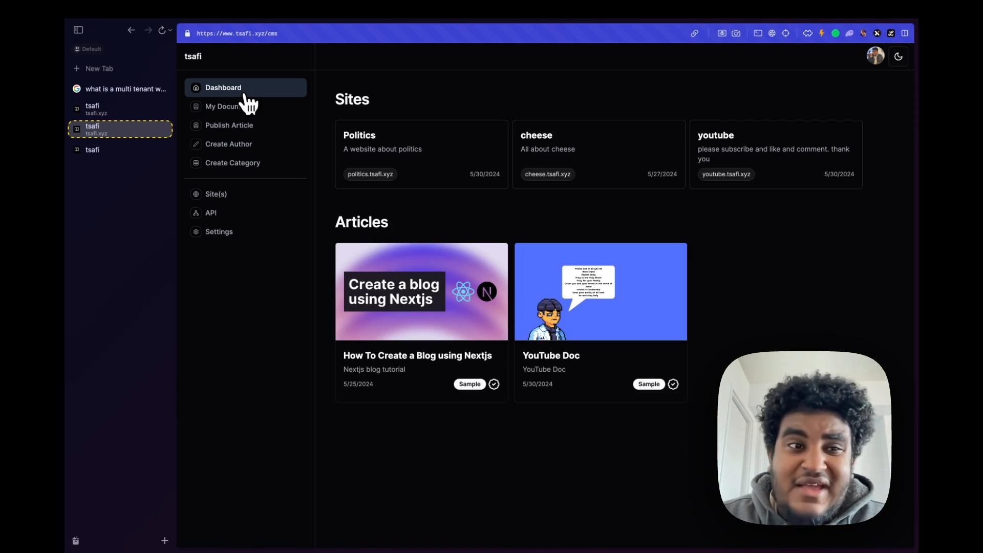
pyautogui.moveTo(258, 169)
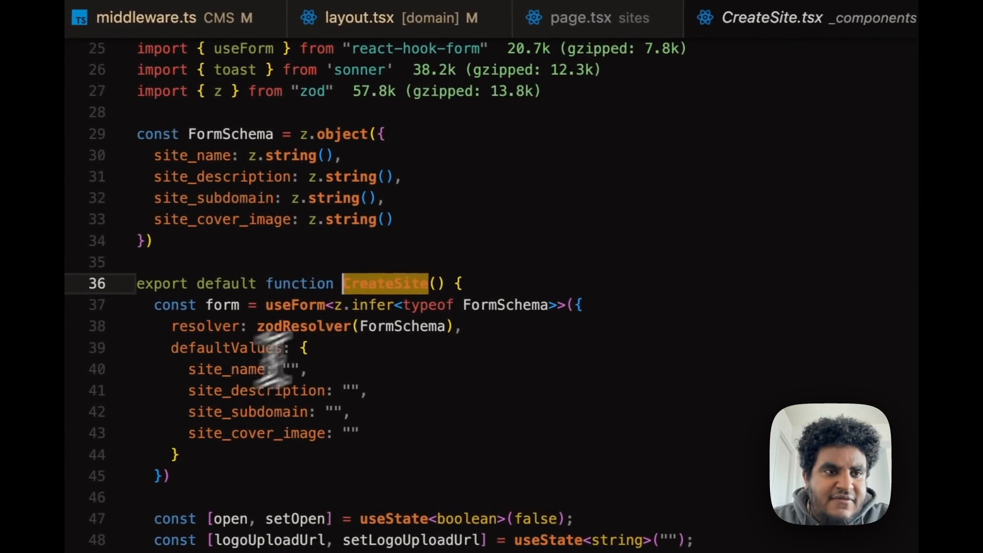
# - Scroll through CreateSite.tsx's form schema and createSites handler, then switch to middleware.ts
pyautogui.scroll(-3)
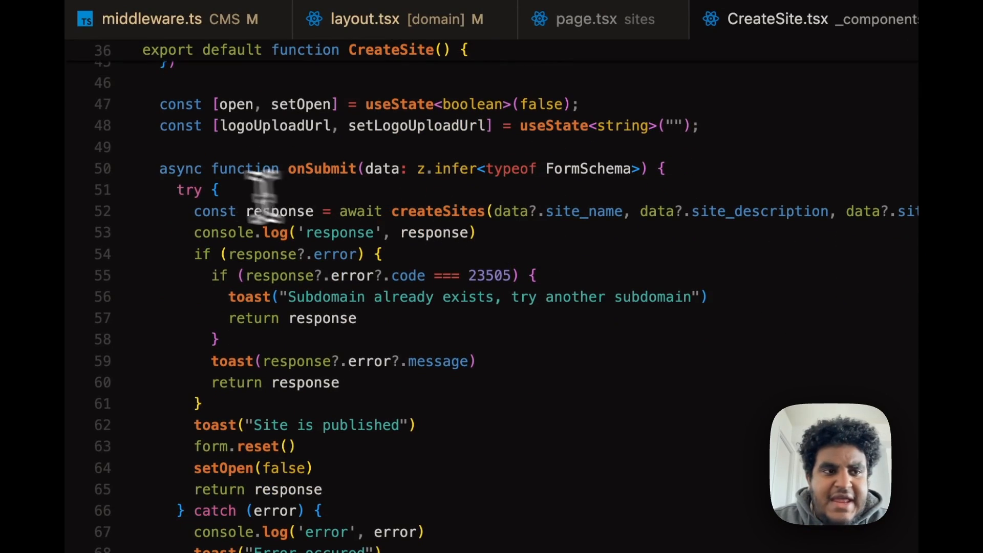
pyautogui.scroll(-3)
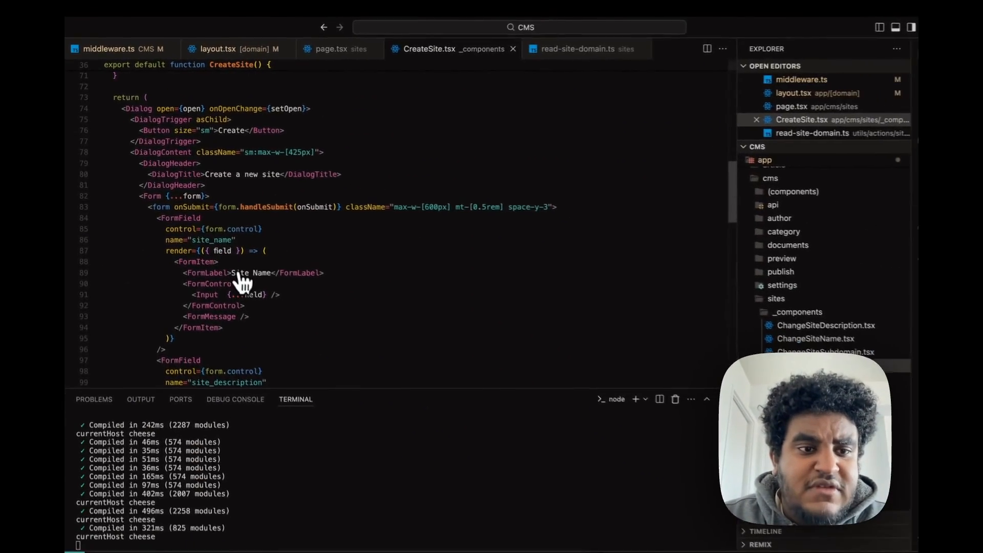
pyautogui.scroll(-3)
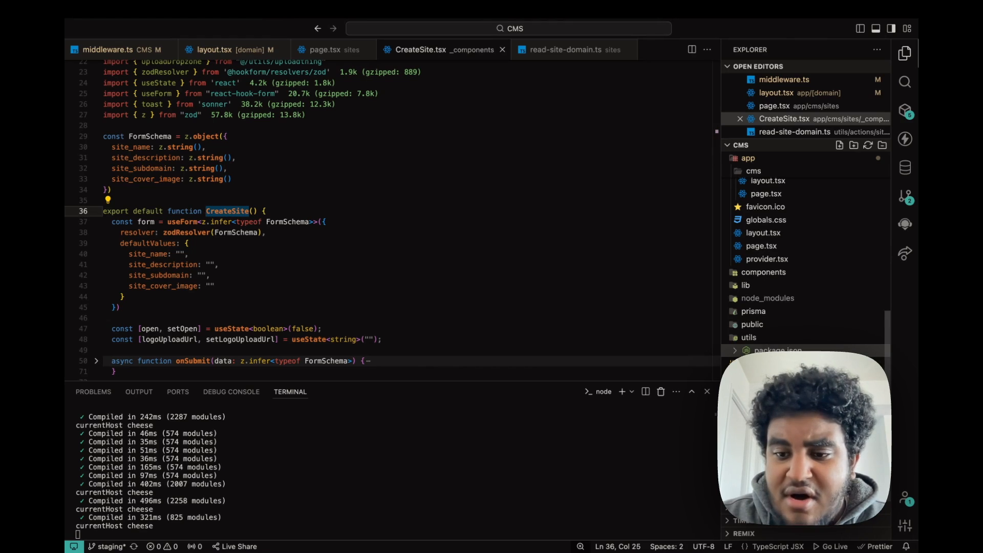
pyautogui.click(110, 50)
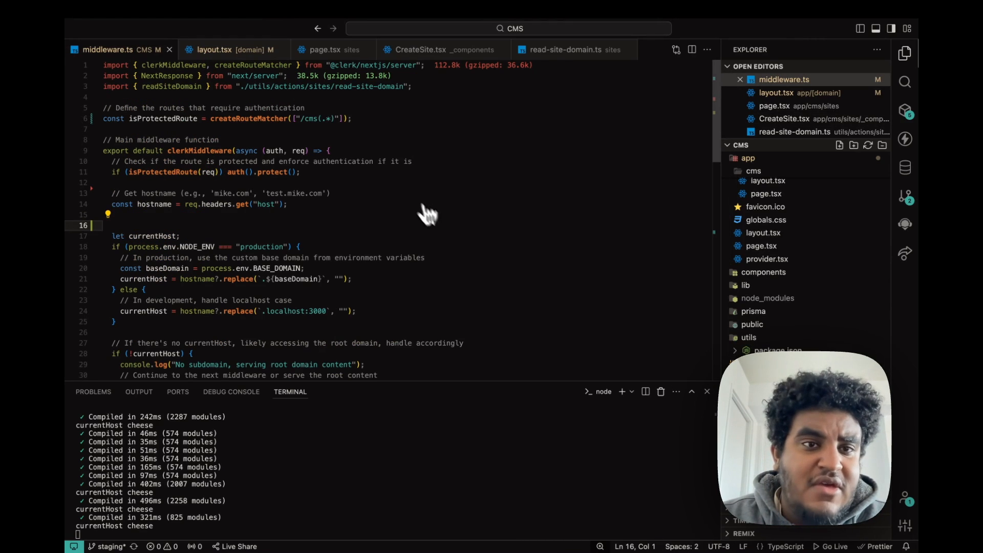
pyautogui.click(227, 50)
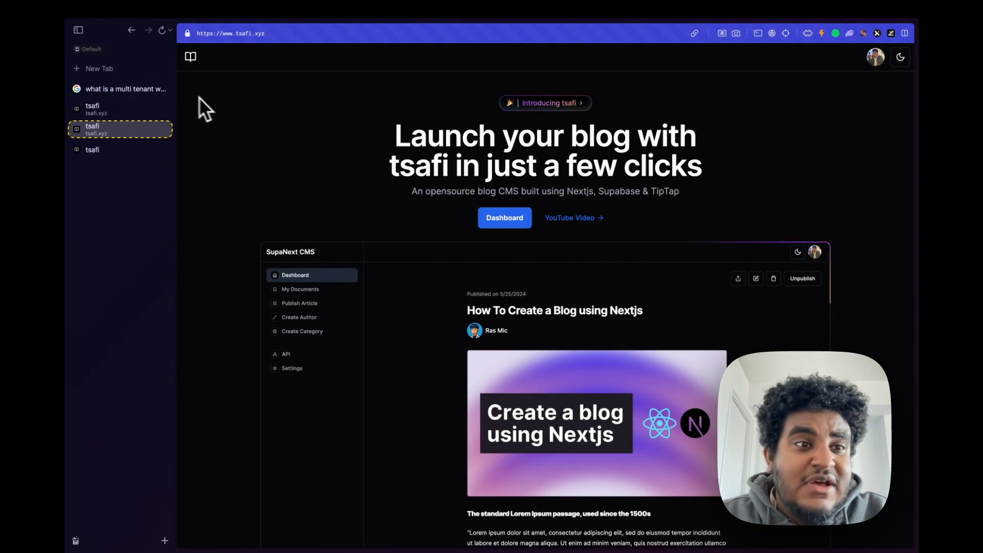
# - Go to github.com in a new tab and open the pinned tsafi repository
pyautogui.click(97, 68)
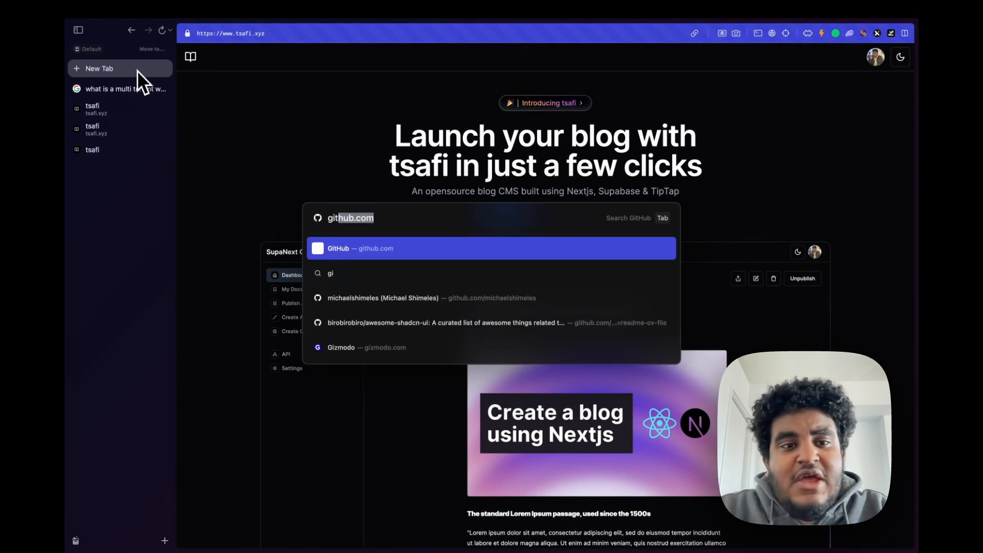
pyautogui.click(359, 248)
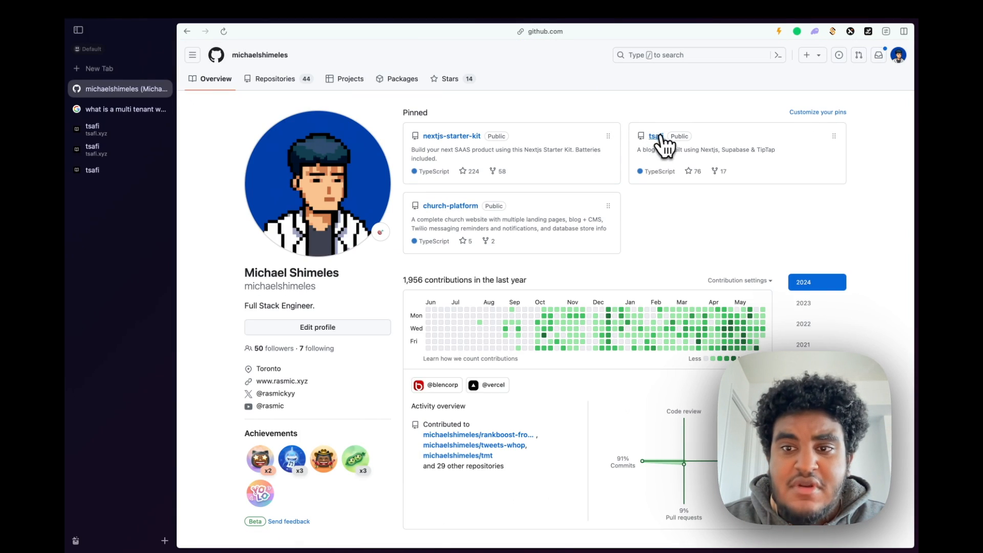
pyautogui.click(655, 135)
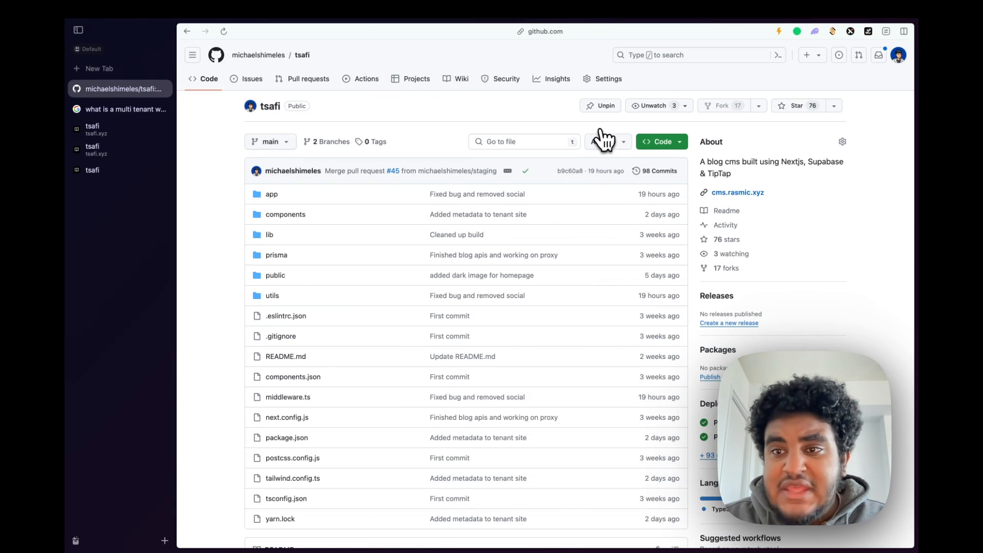